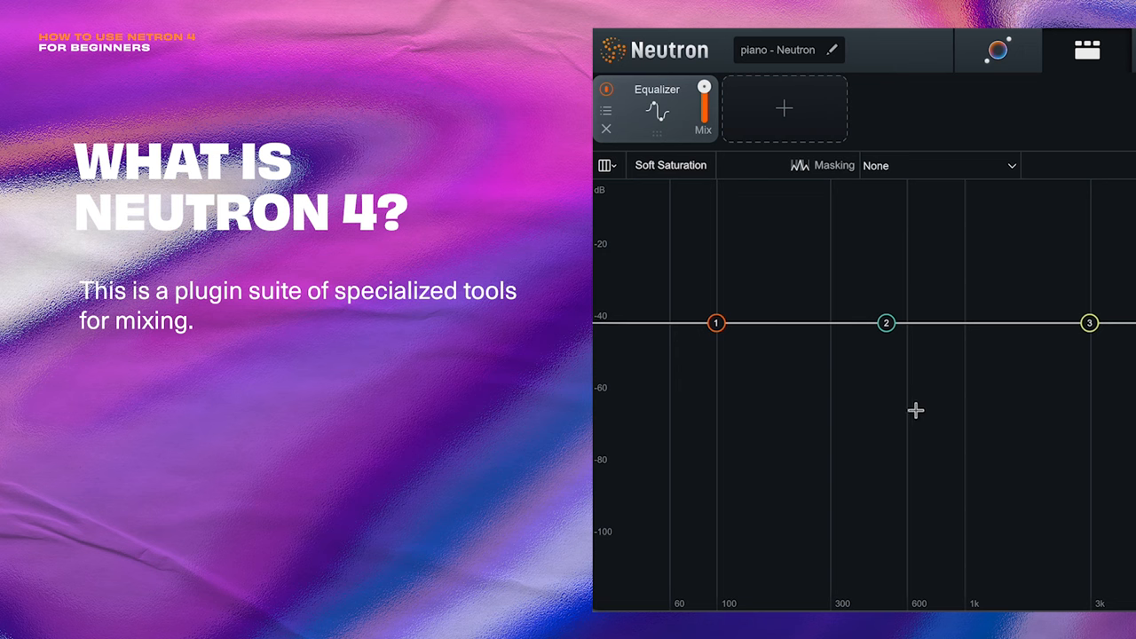
mouse_move(908, 400)
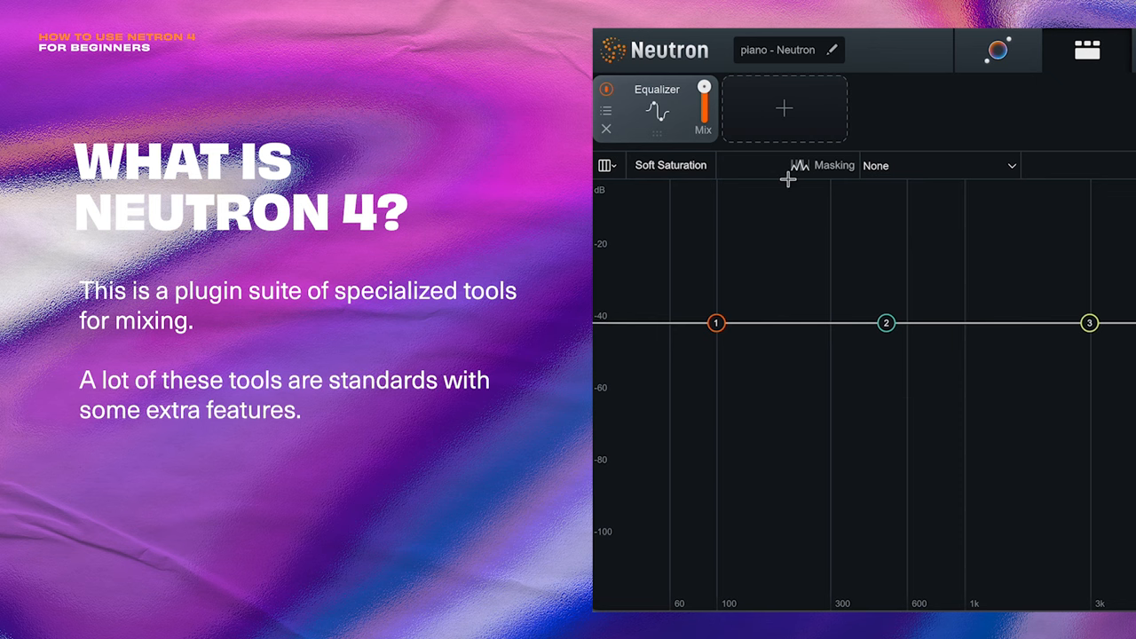
Open the module list from the empty slot beside the Equalizer module.
left_click(785, 108)
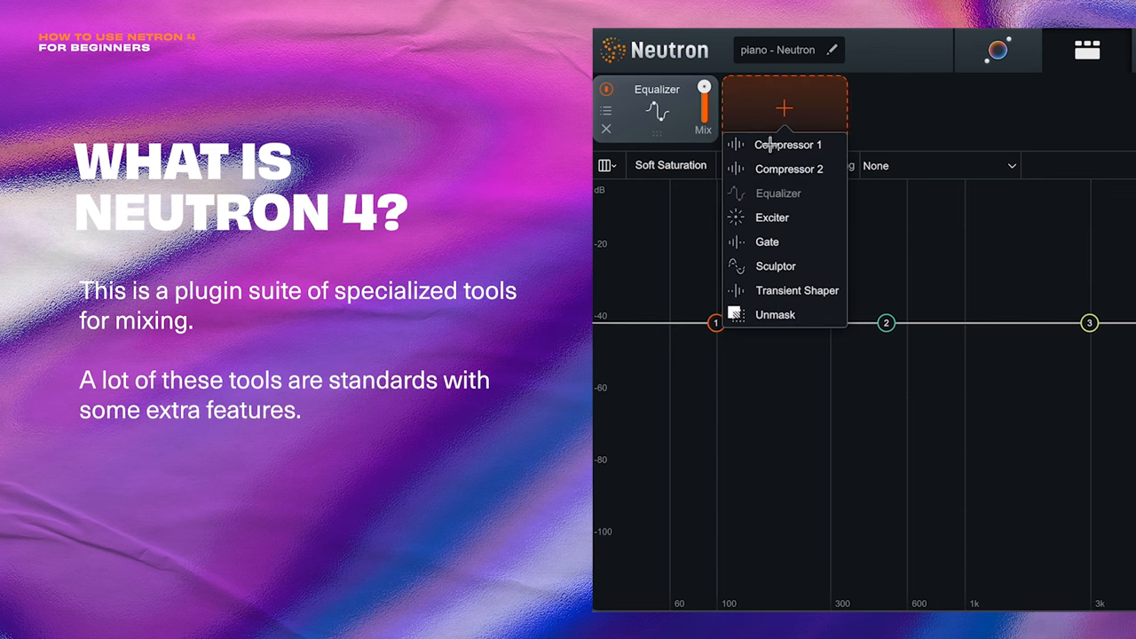
mouse_move(768, 290)
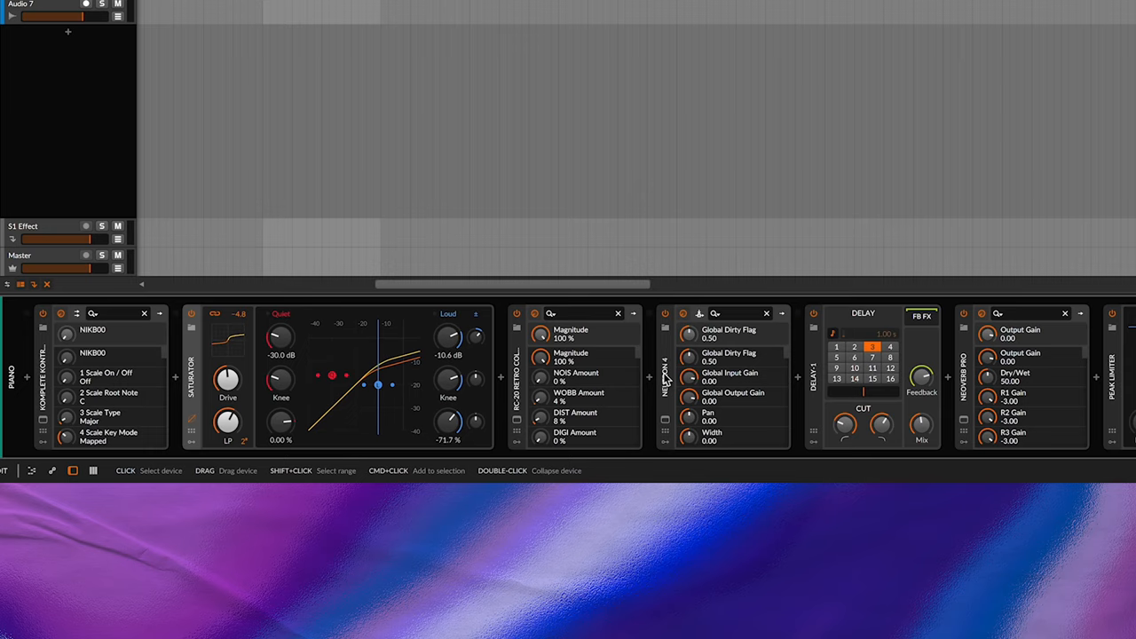
mouse_move(478, 397)
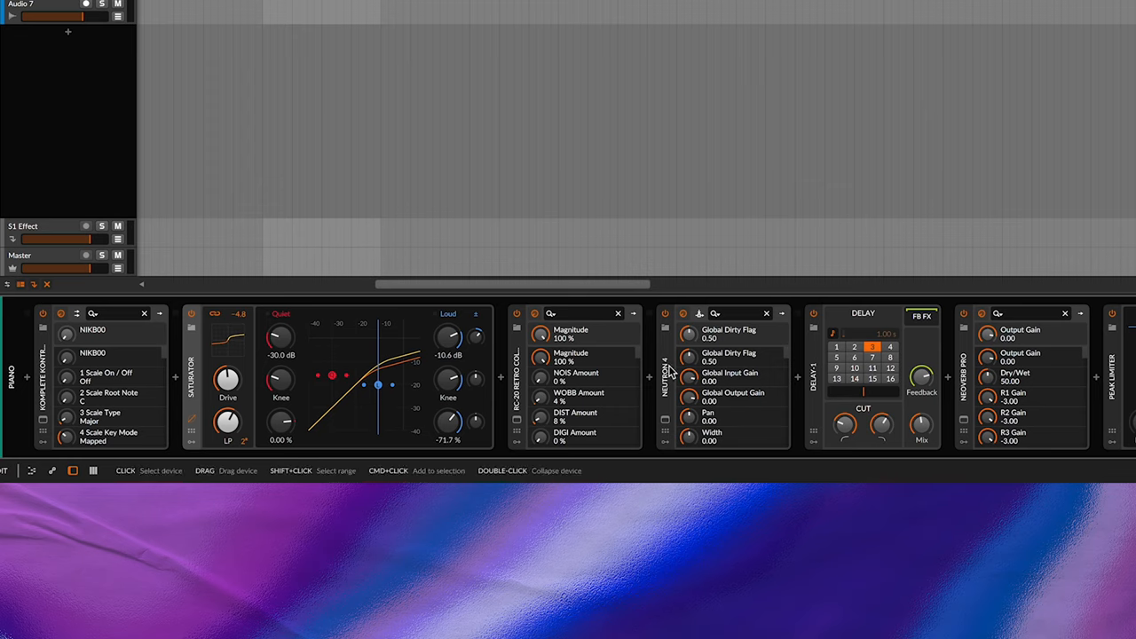
mouse_move(668, 373)
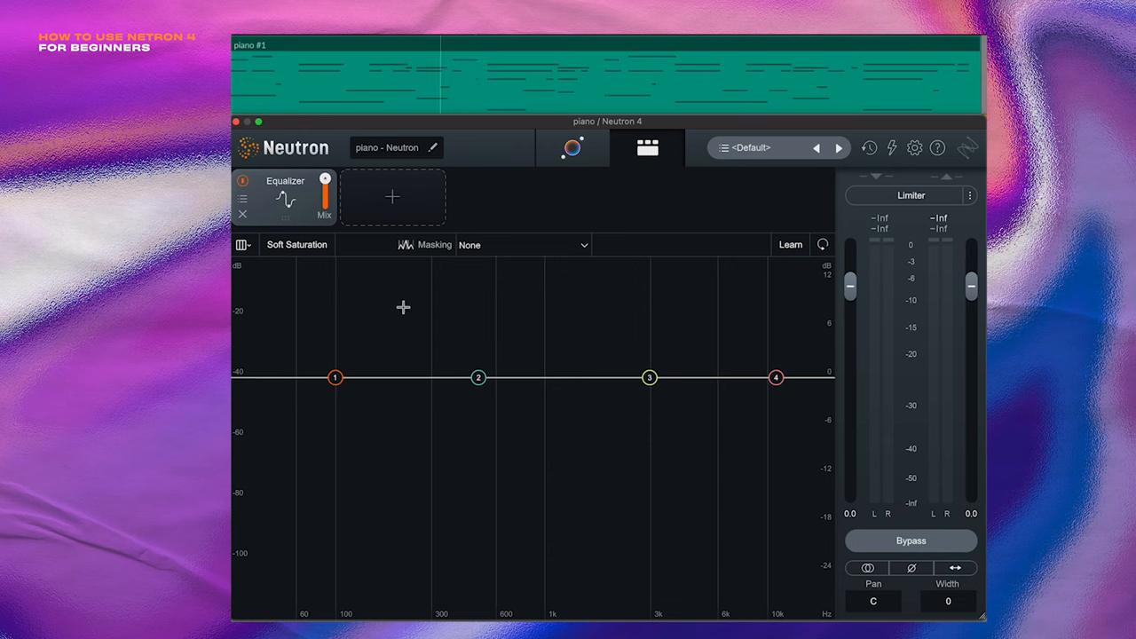
mouse_move(379, 122)
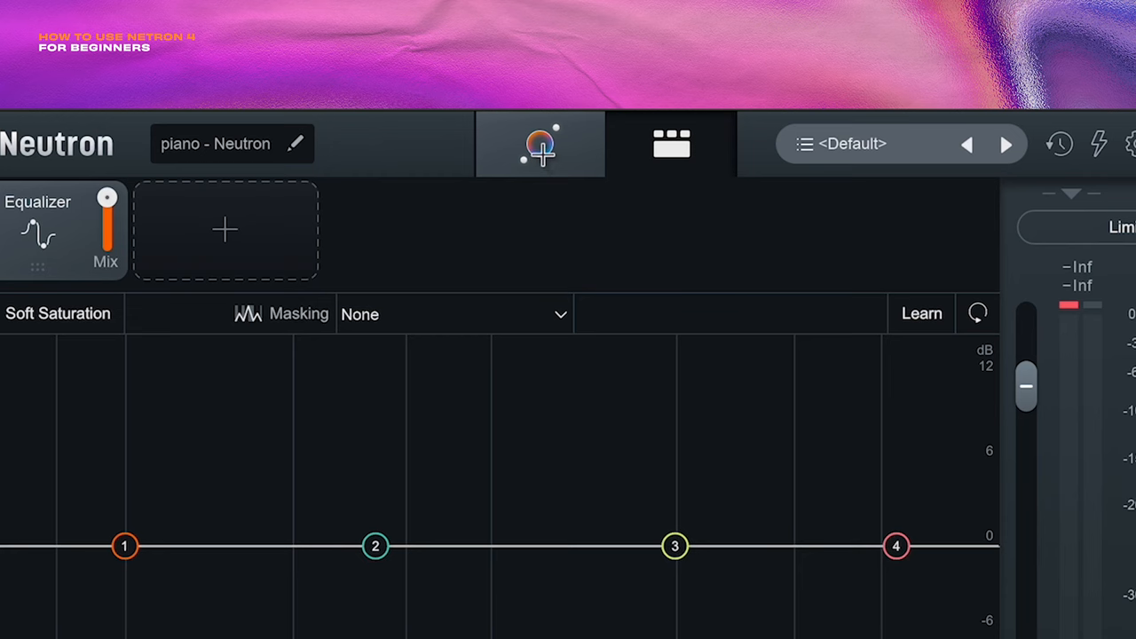
Run Mix Assistant on the piano to build a Sculptor, Equalizer, Compressor and Exciter chain.
left_click(540, 144)
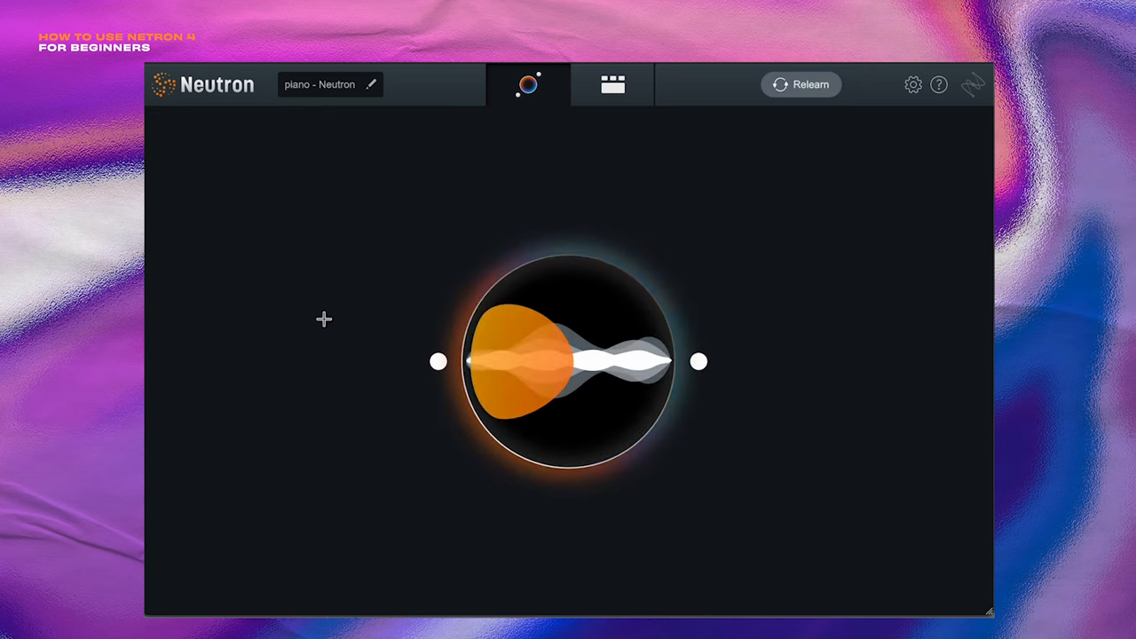
left_click_drag(699, 361, 664, 411)
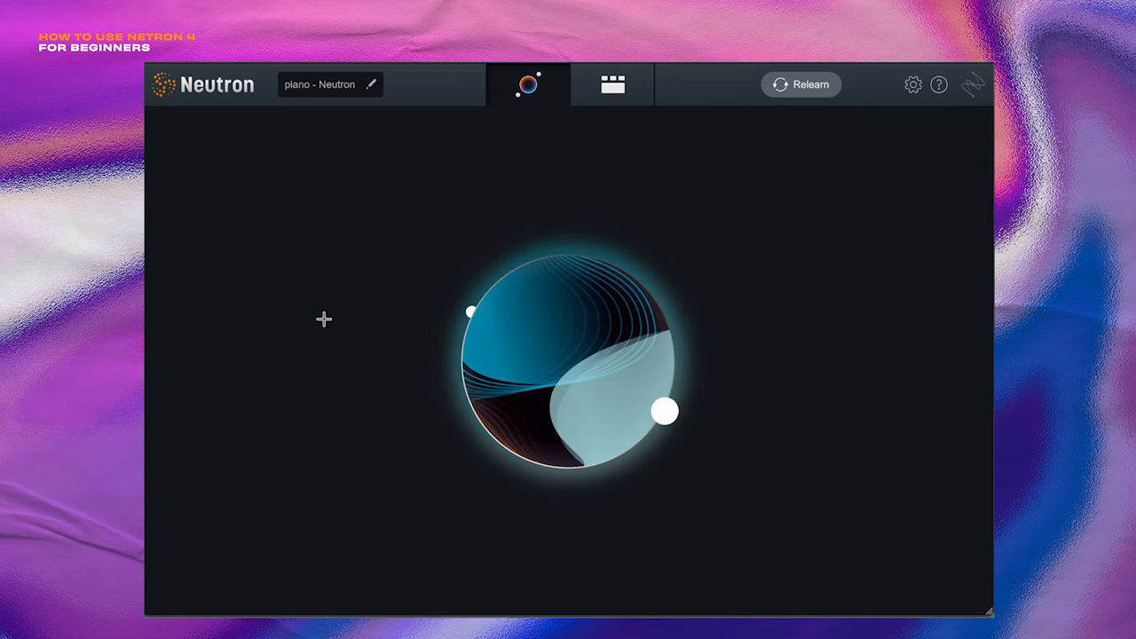
left_click_drag(665, 410, 661, 318)
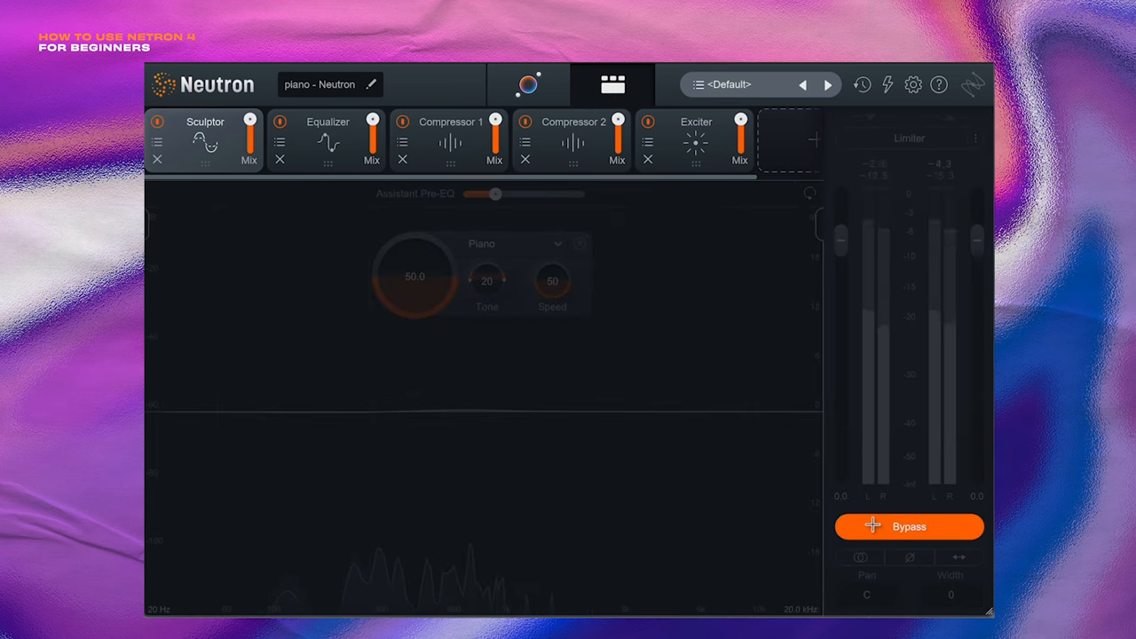
mouse_move(909, 527)
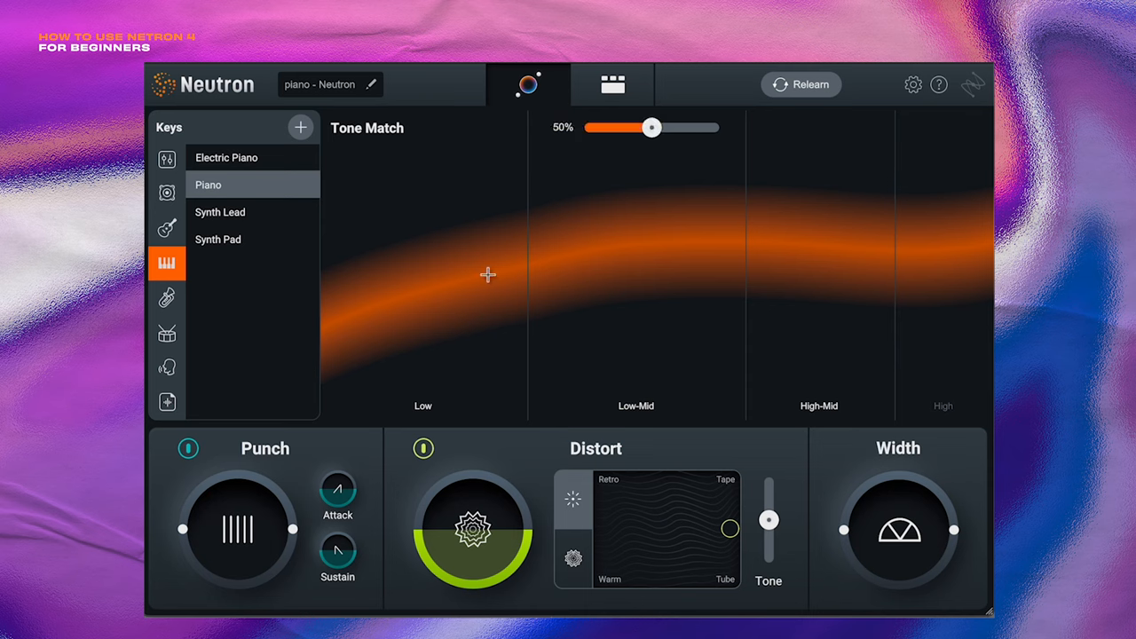
mouse_move(446, 225)
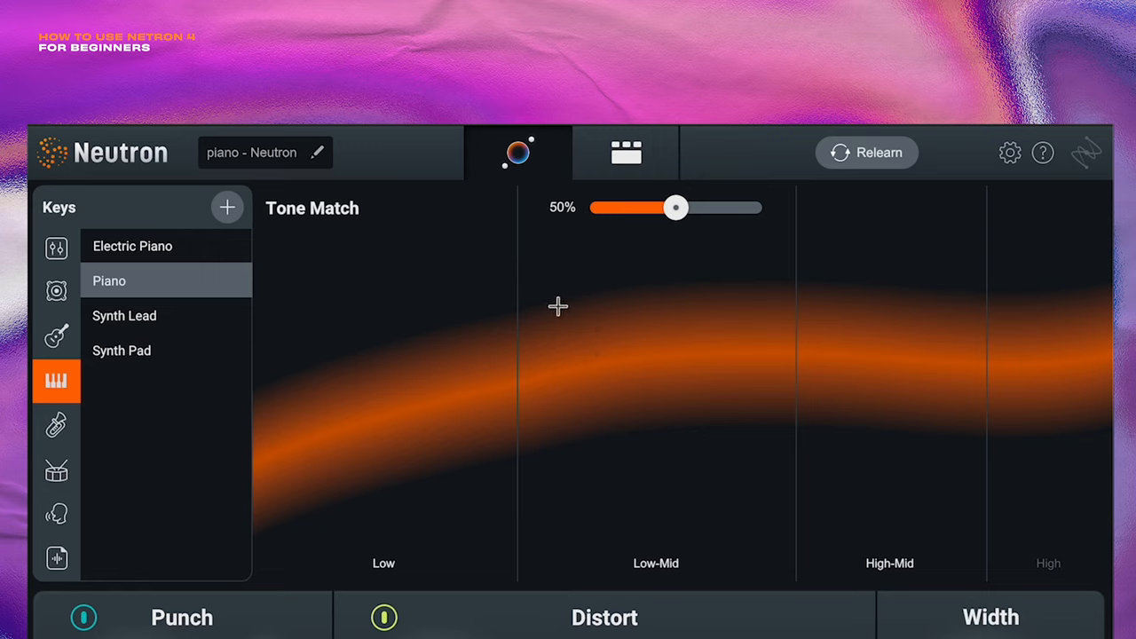
mouse_move(99, 290)
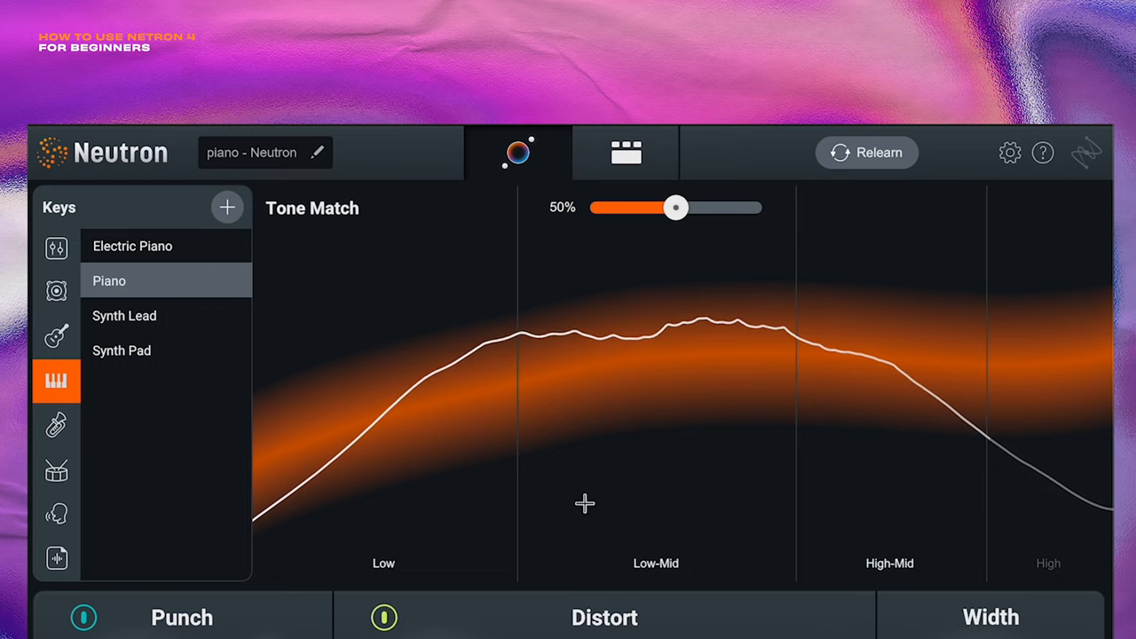
Sweep the Piano Tone Match amount from 80% to full, near zero, then settle around 37%.
left_click_drag(675, 207, 674, 208)
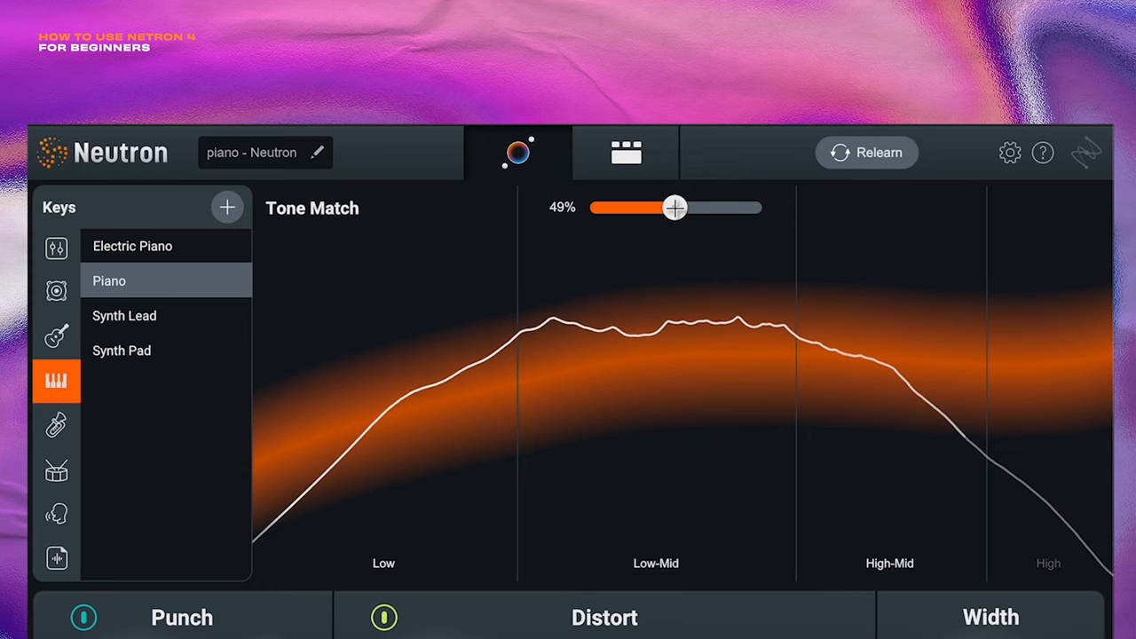
left_click_drag(675, 207, 722, 207)
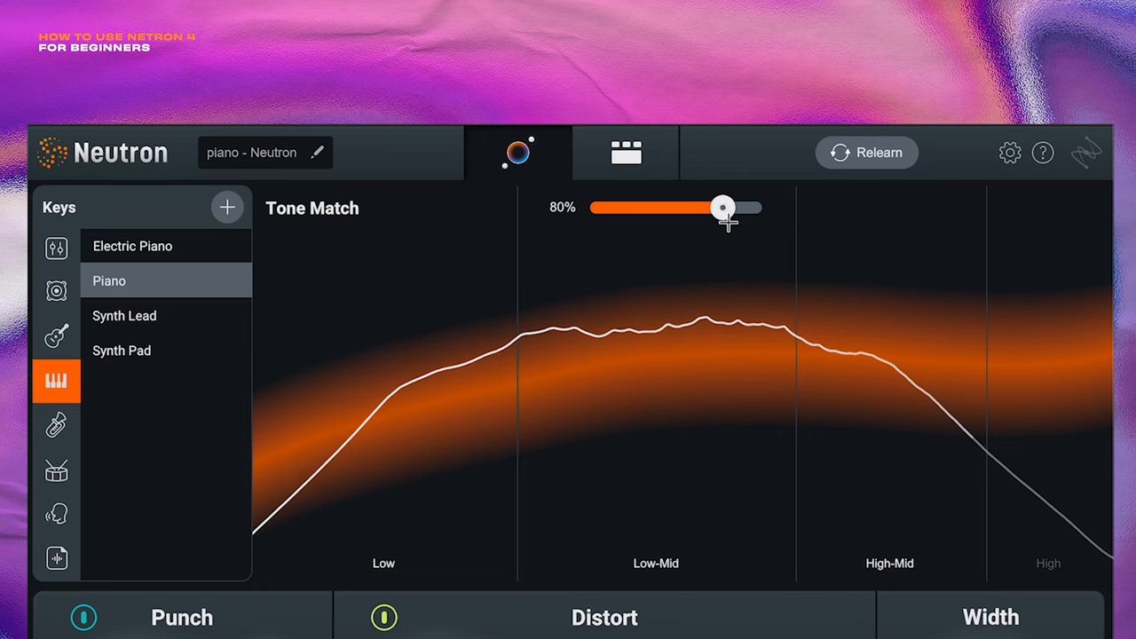
left_click_drag(723, 207, 757, 208)
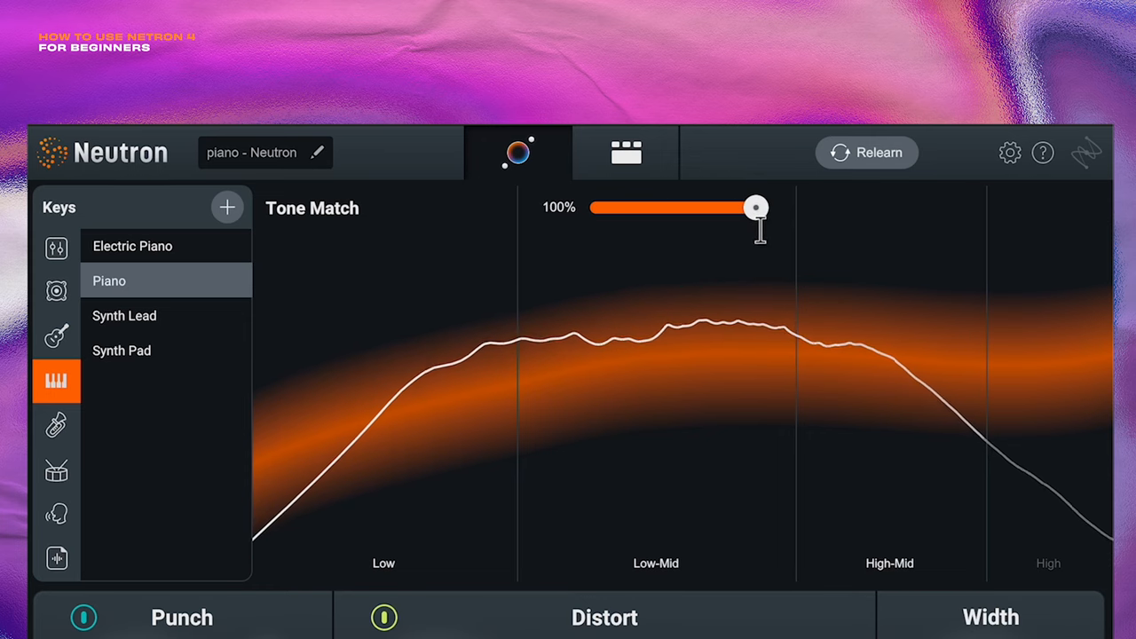
left_click_drag(756, 206, 606, 206)
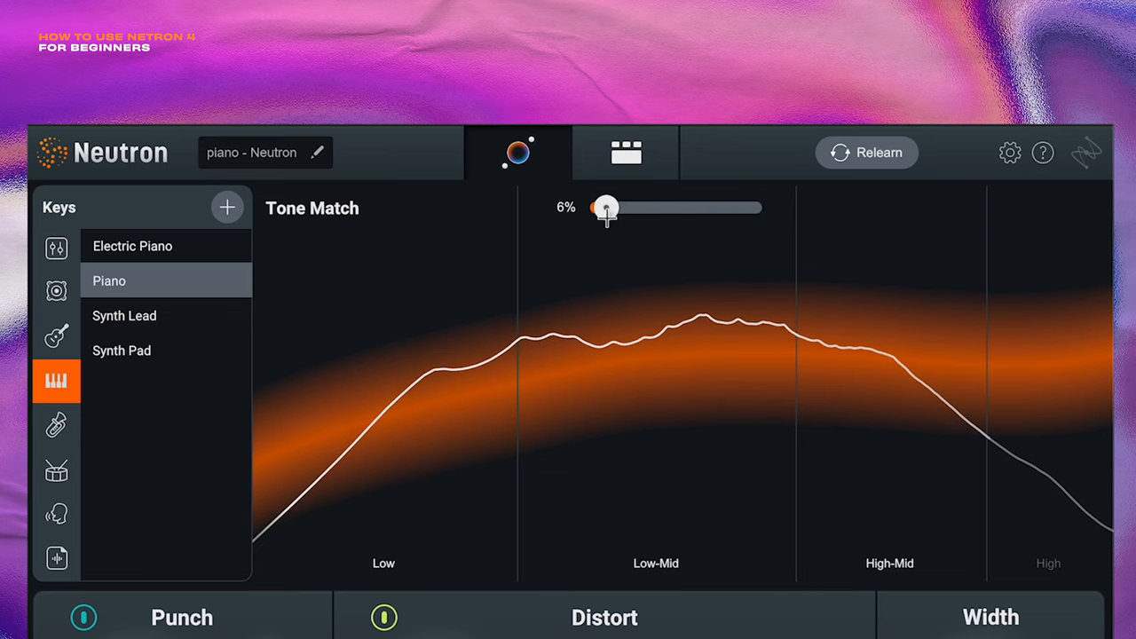
left_click_drag(607, 207, 637, 207)
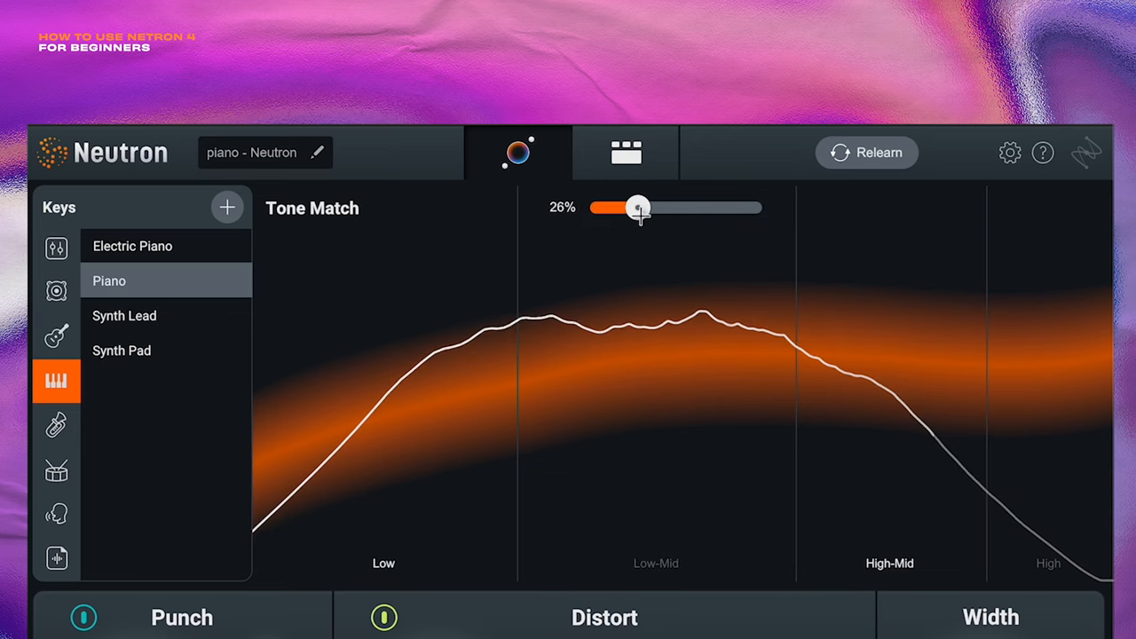
left_click_drag(637, 207, 656, 207)
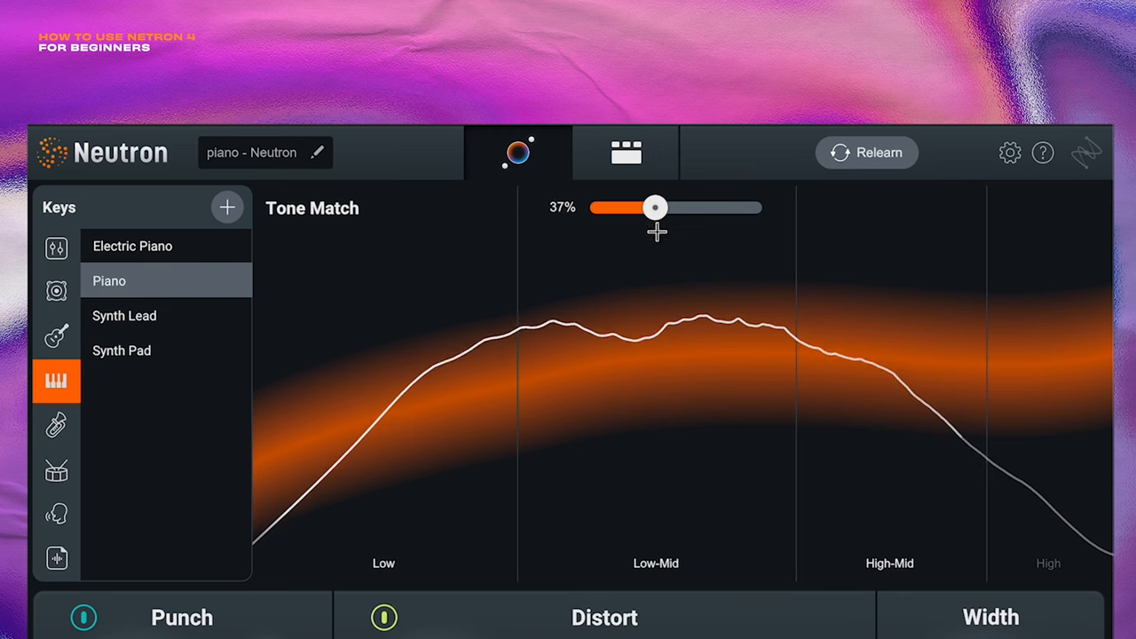
left_click_drag(655, 206, 648, 207)
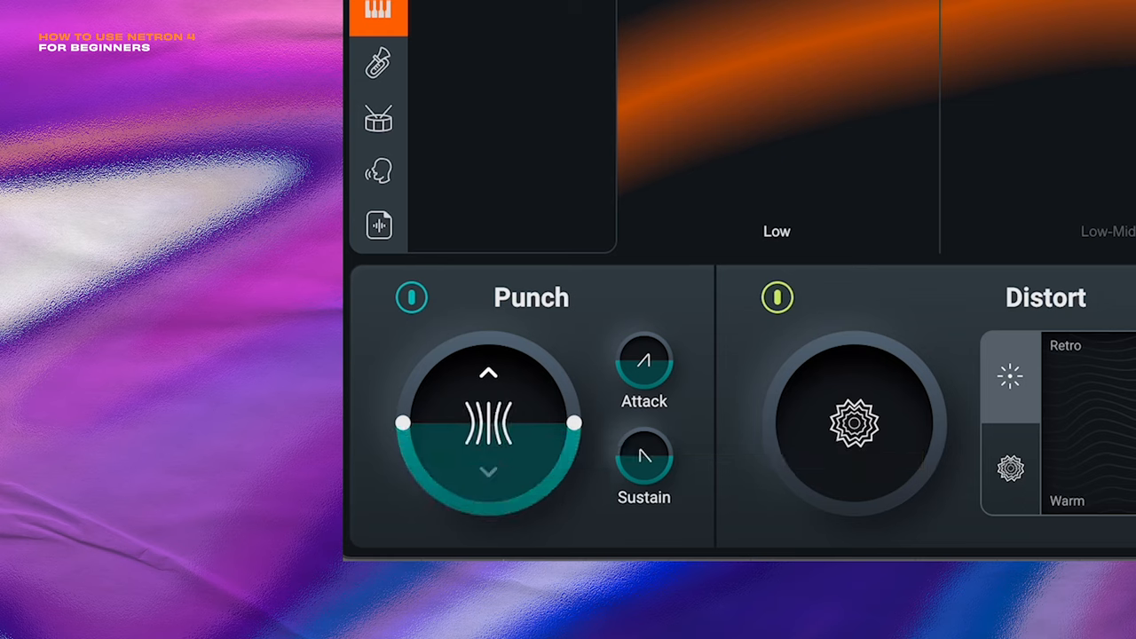
Reduce the piano's Punch to nothing, then set a new Punch amount.
left_click_drag(488, 424, 515, 435)
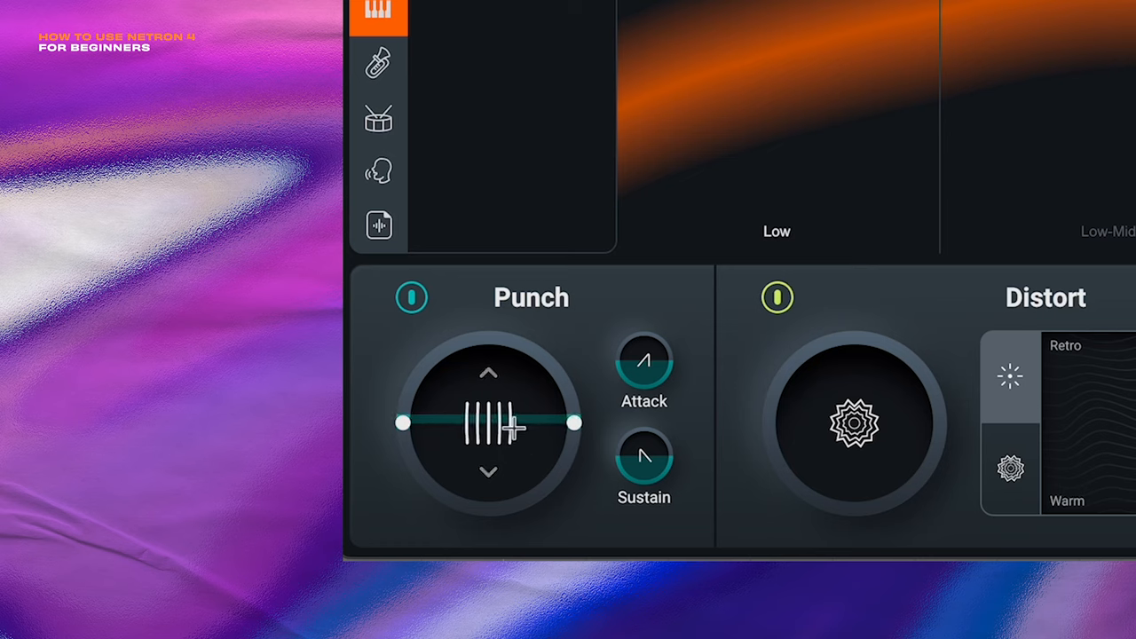
left_click_drag(511, 429, 564, 404)
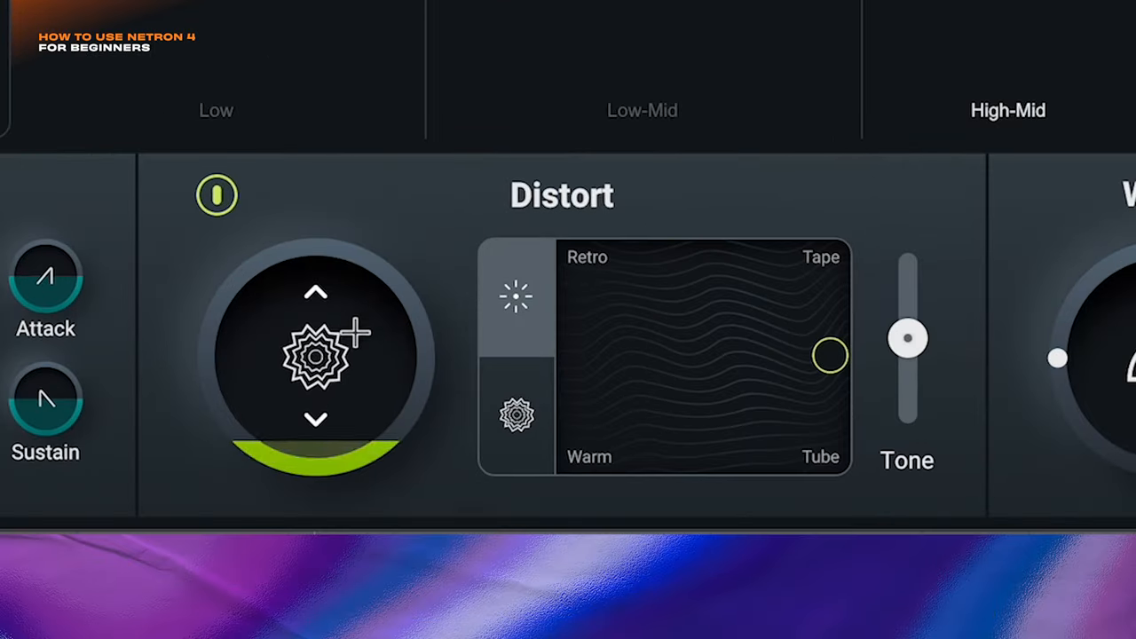
mouse_move(466, 236)
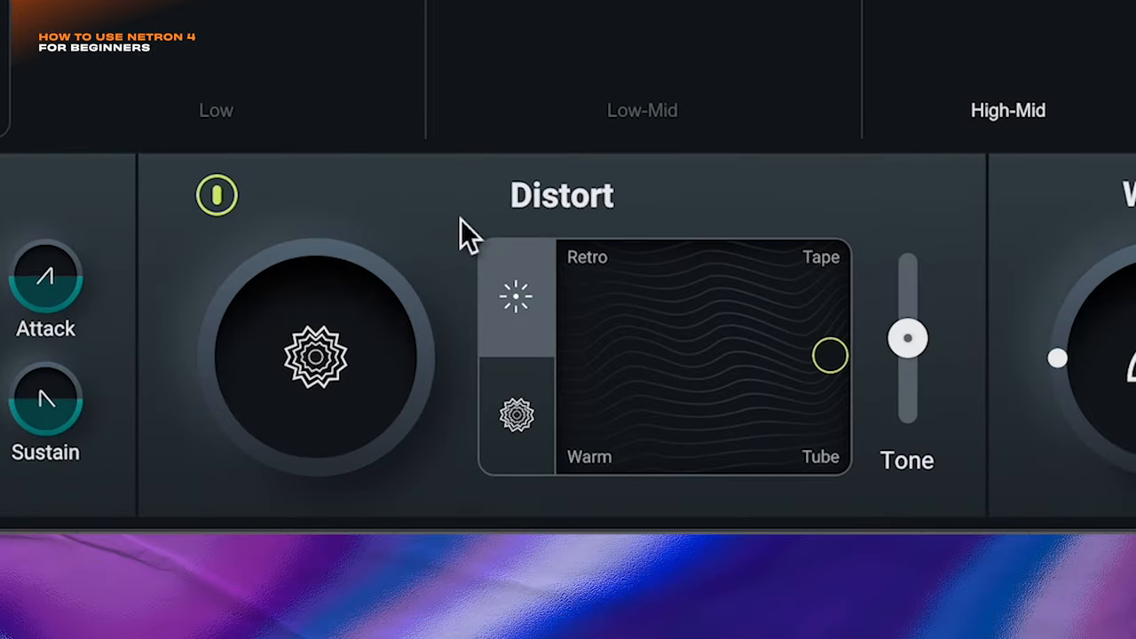
mouse_move(535, 333)
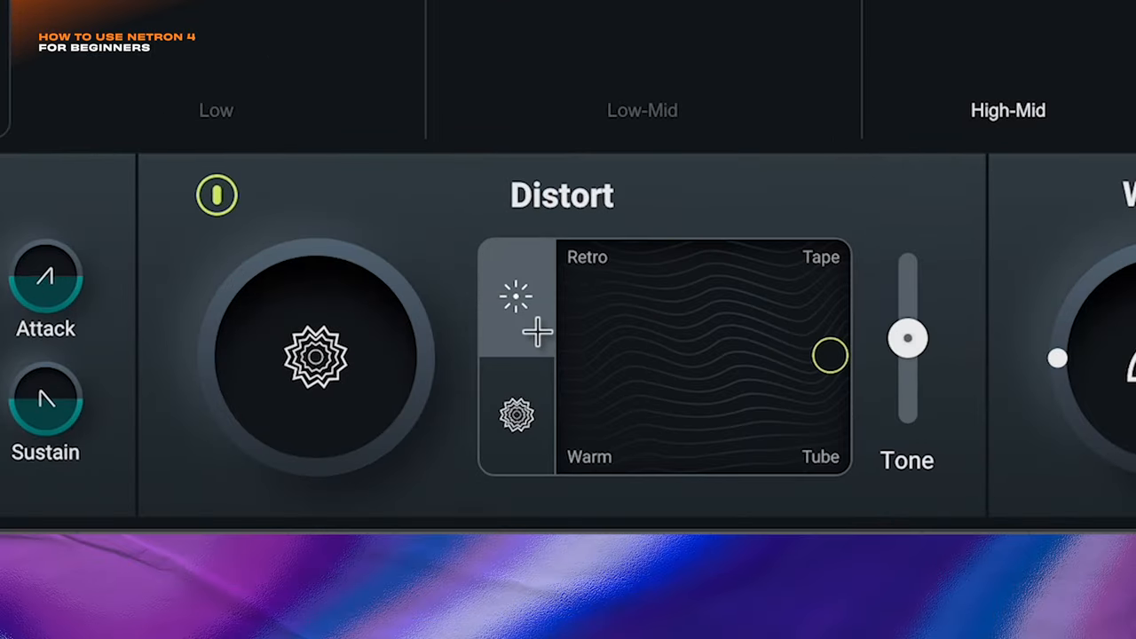
mouse_move(462, 224)
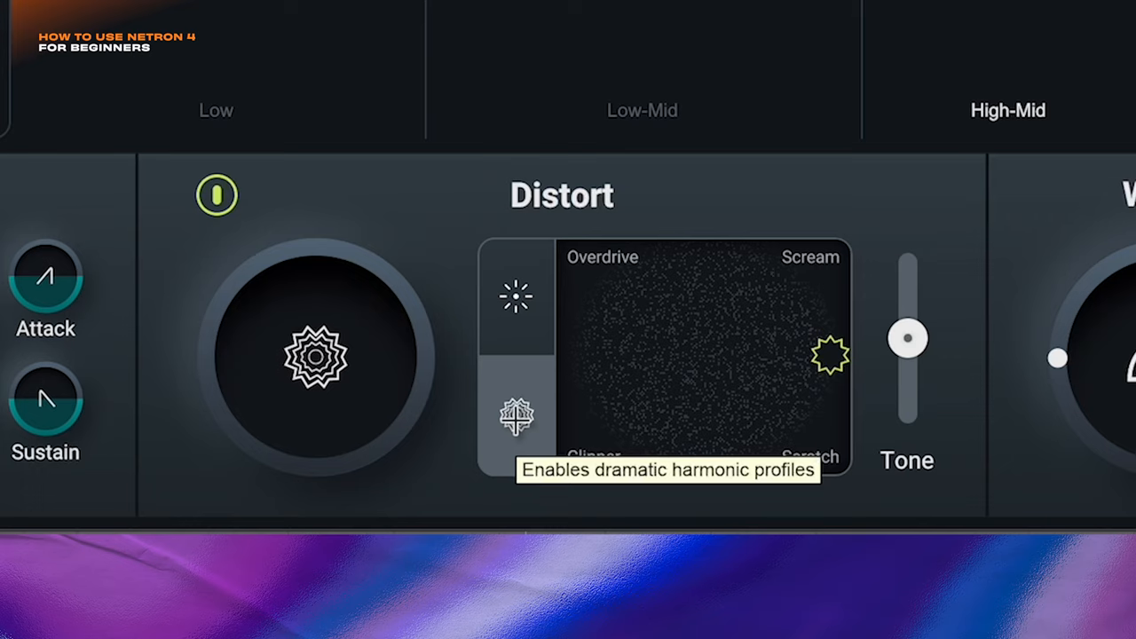
mouse_move(812, 372)
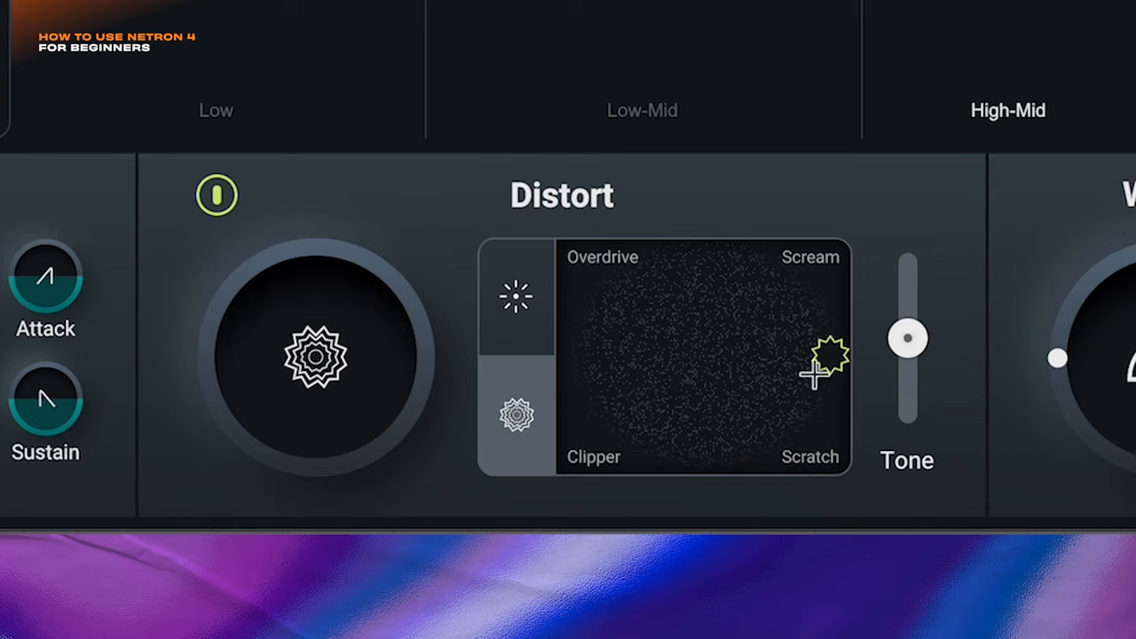
Try Retro, Overdrive and Tape distortion characters, raise Distort, and settle between Retro and Tape.
left_click_drag(817, 355, 626, 395)
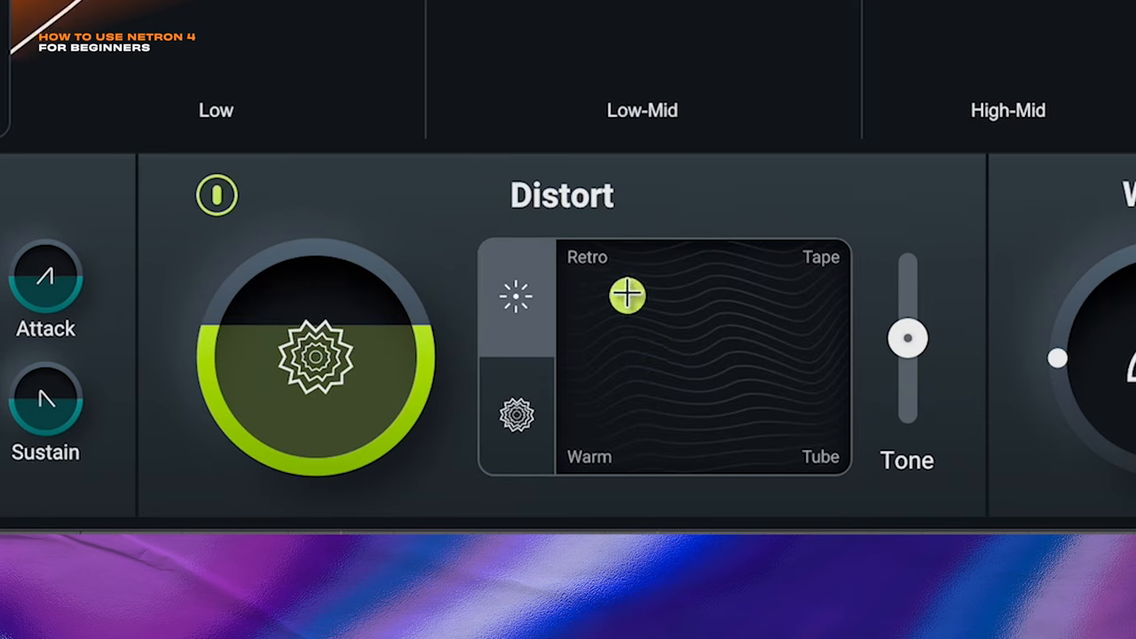
left_click_drag(628, 296, 832, 454)
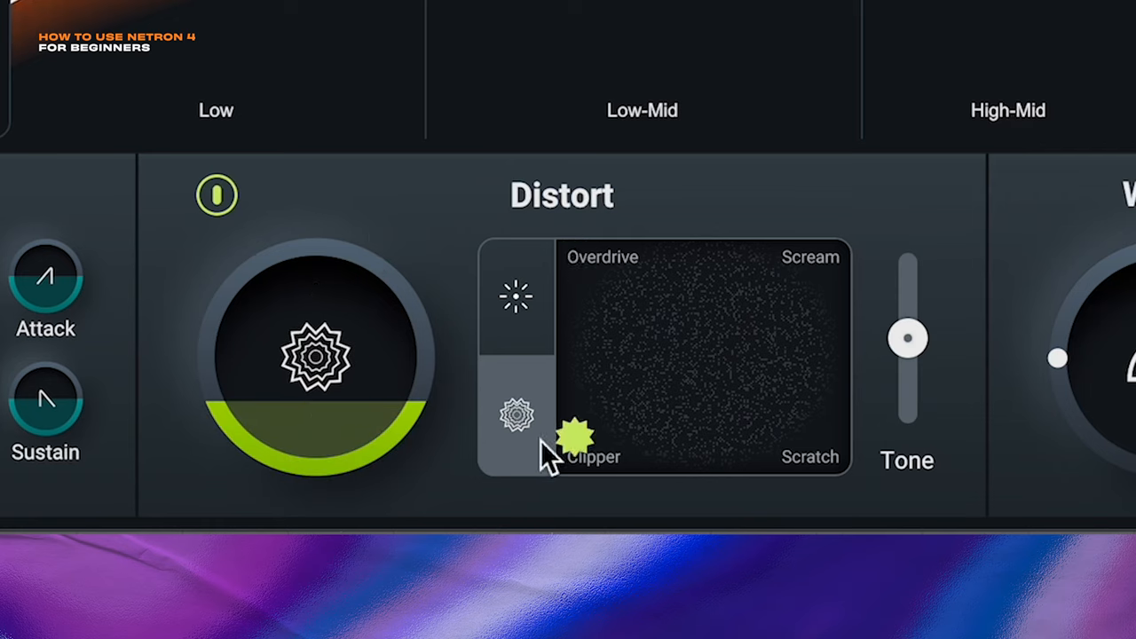
mouse_move(852, 284)
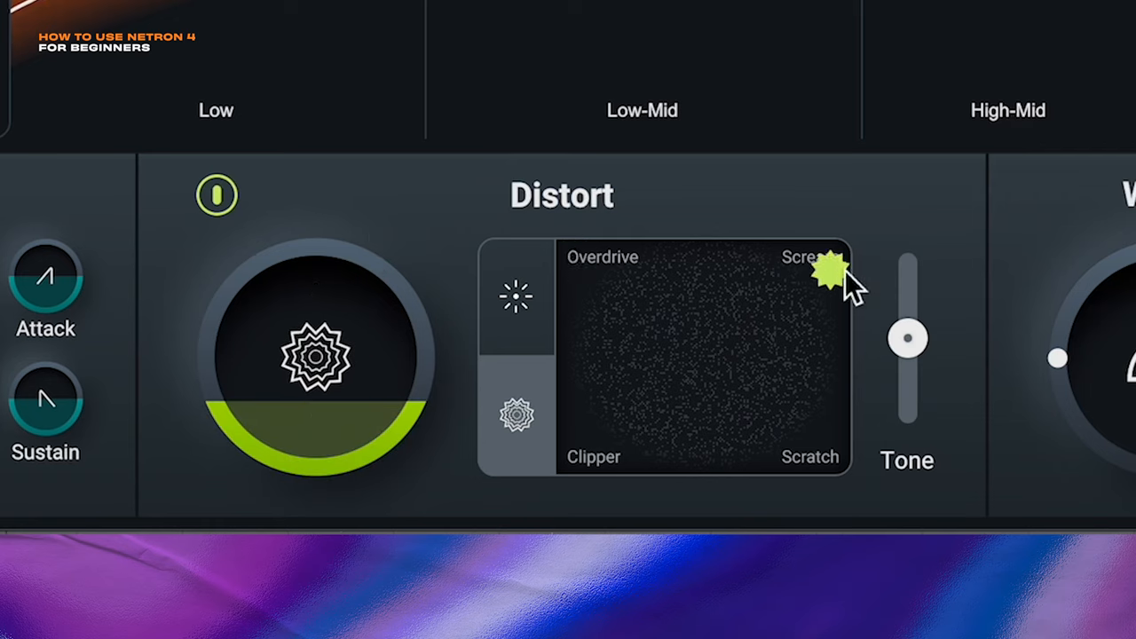
left_click_drag(830, 266, 577, 289)
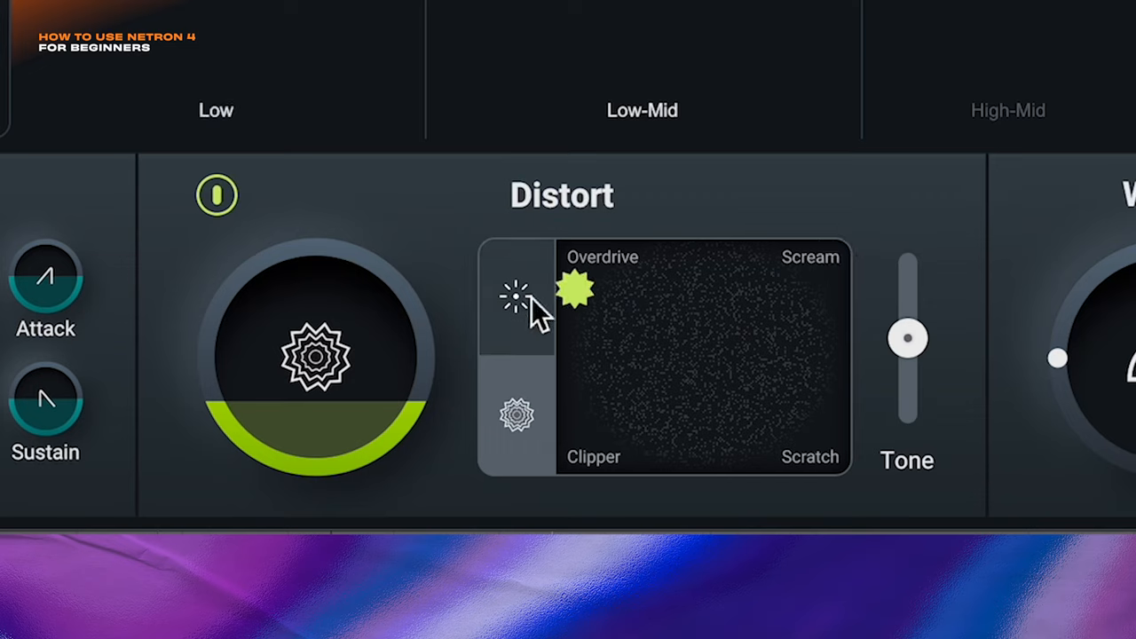
left_click(518, 295)
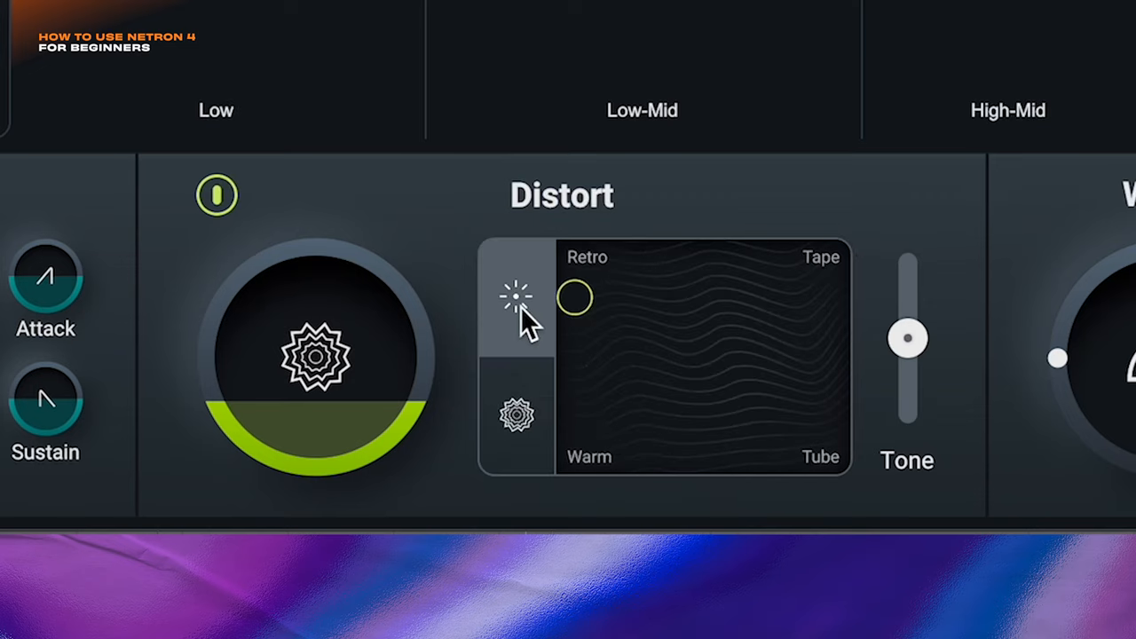
mouse_move(472, 453)
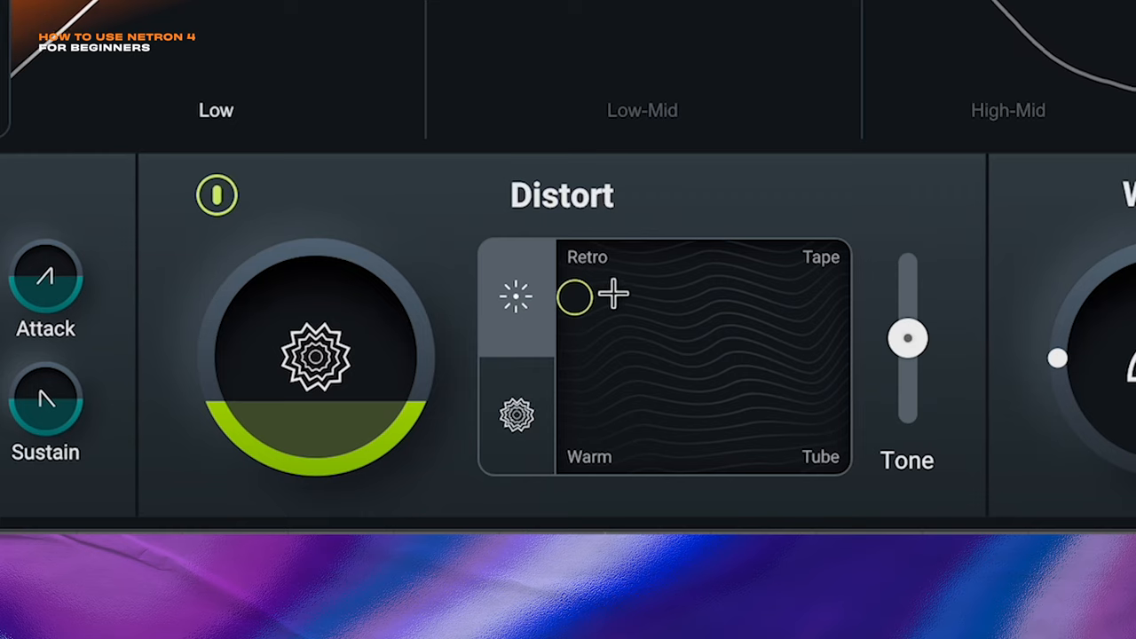
left_click_drag(575, 297, 755, 282)
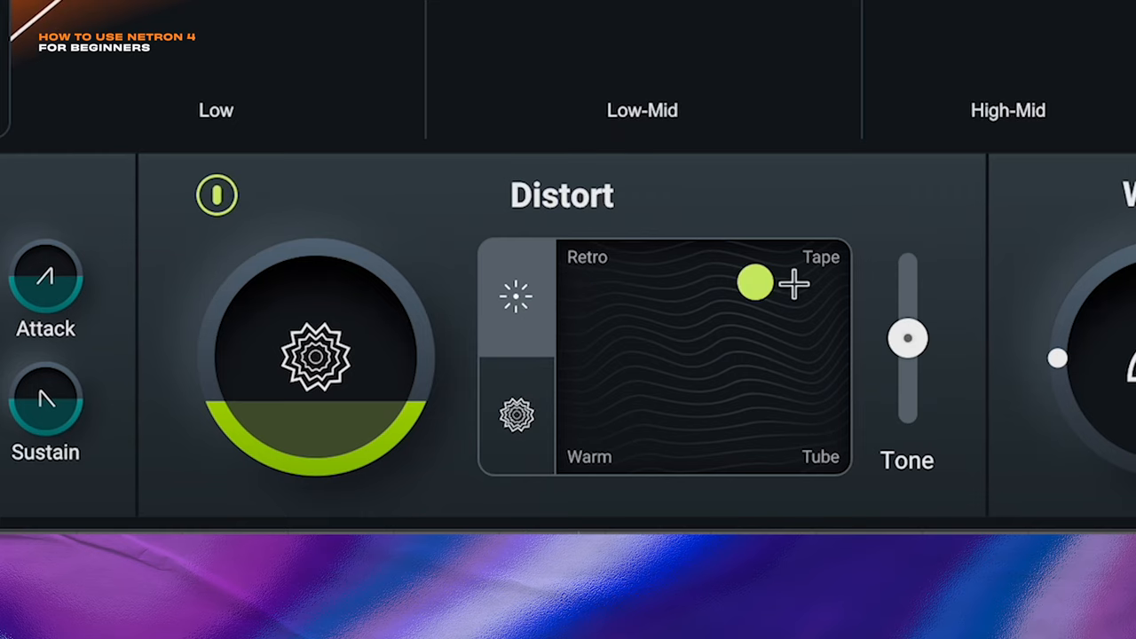
left_click_drag(755, 282, 668, 372)
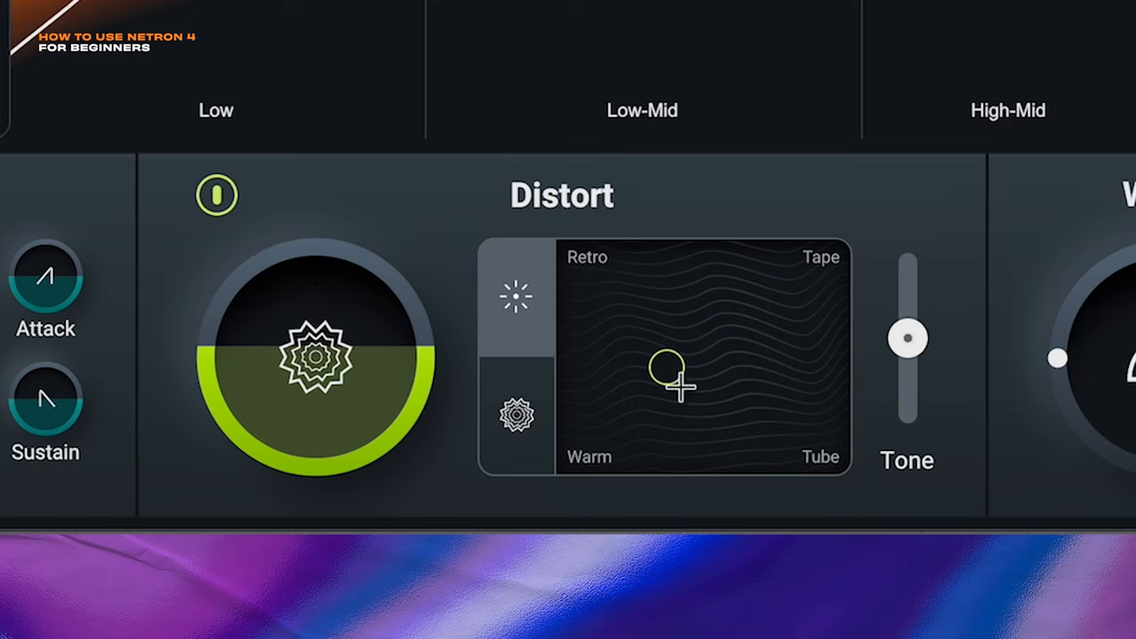
left_click_drag(670, 373, 790, 293)
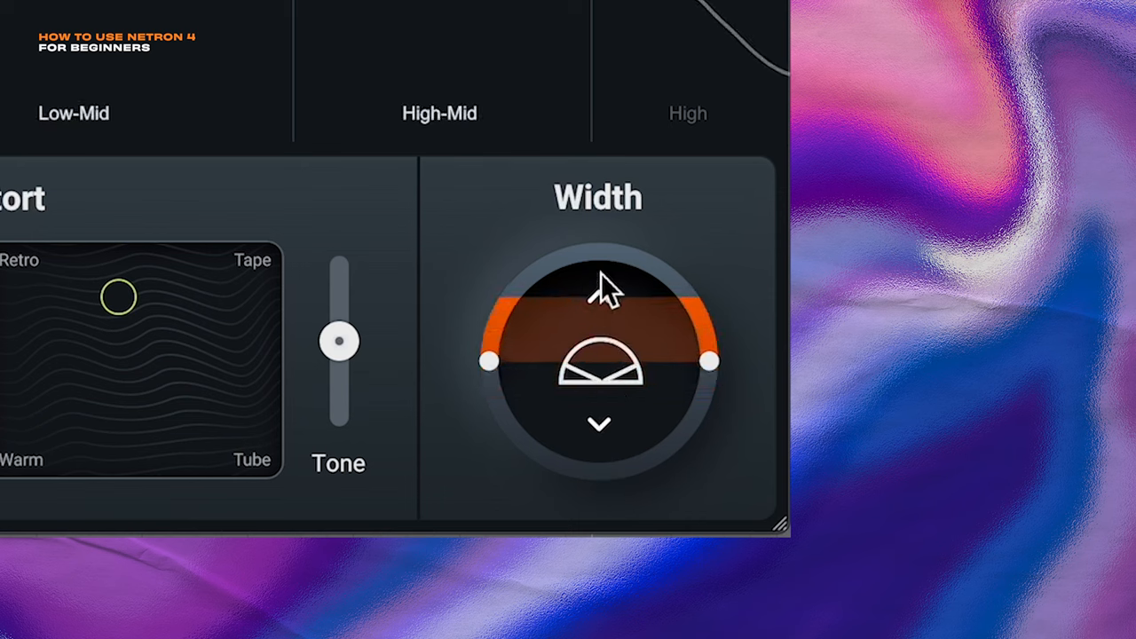
Adjust the piano's Width control in the Assistant view.
left_click(599, 297)
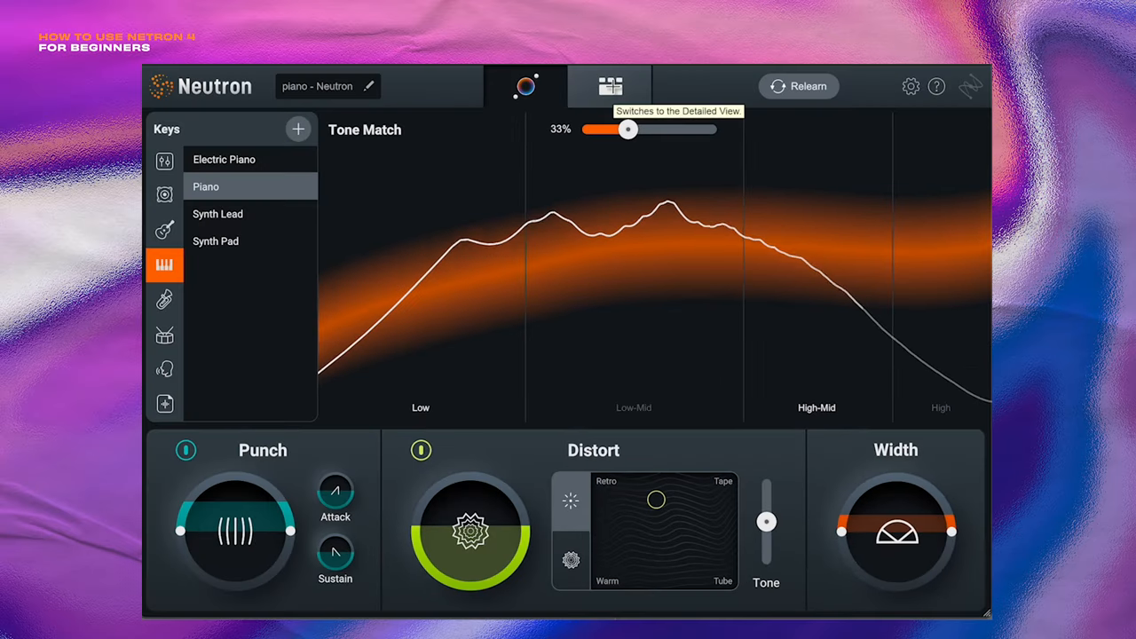
left_click(610, 86)
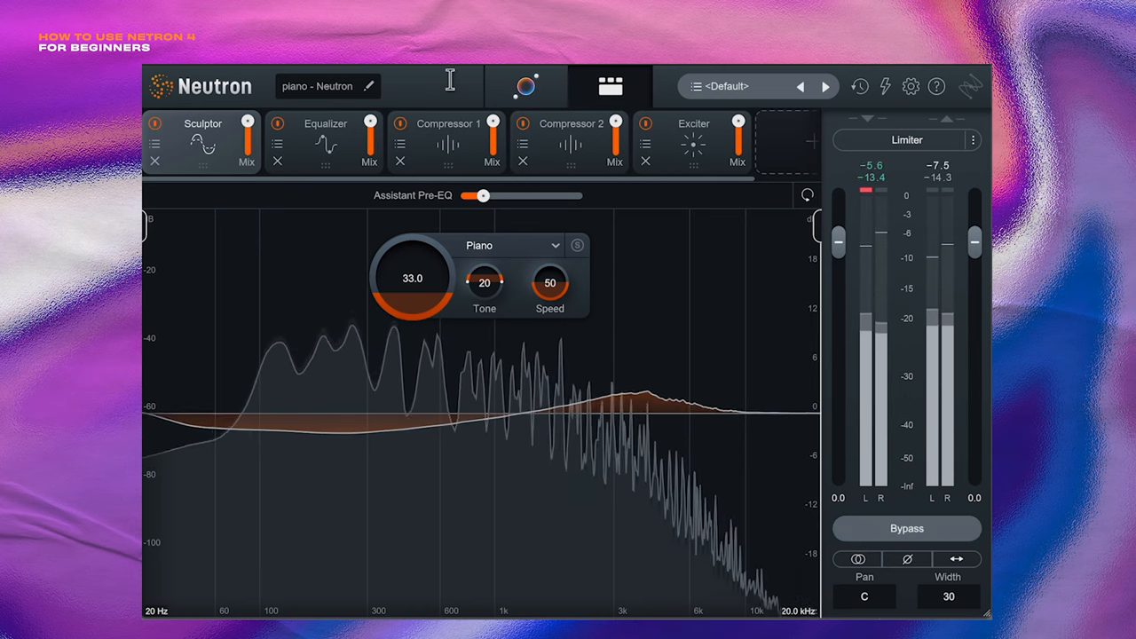
left_click(526, 85)
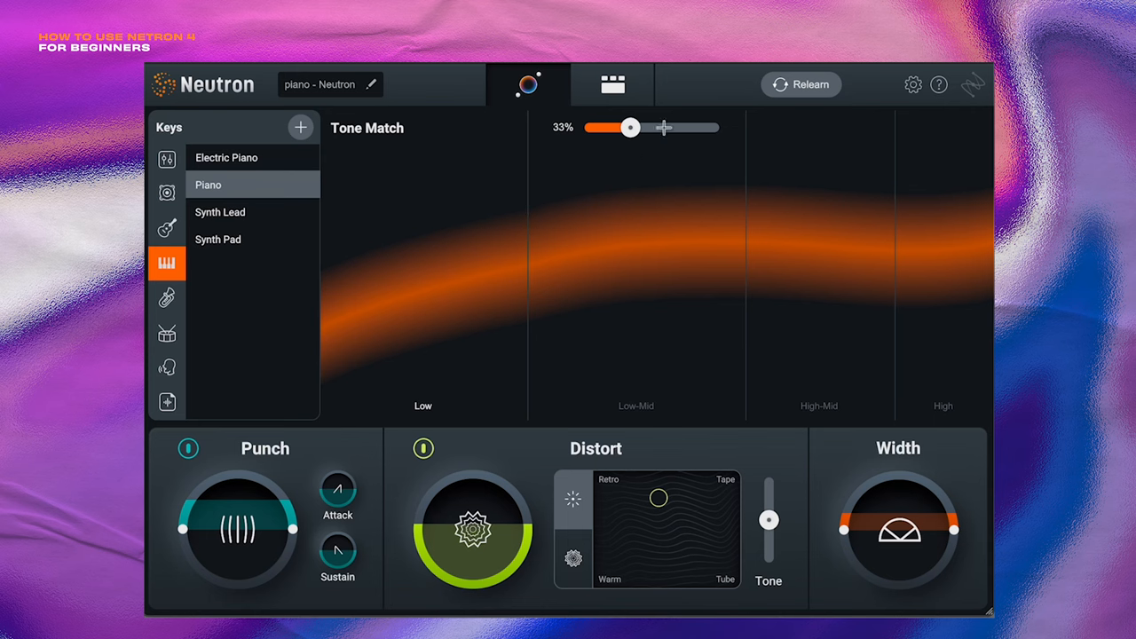
left_click(612, 84)
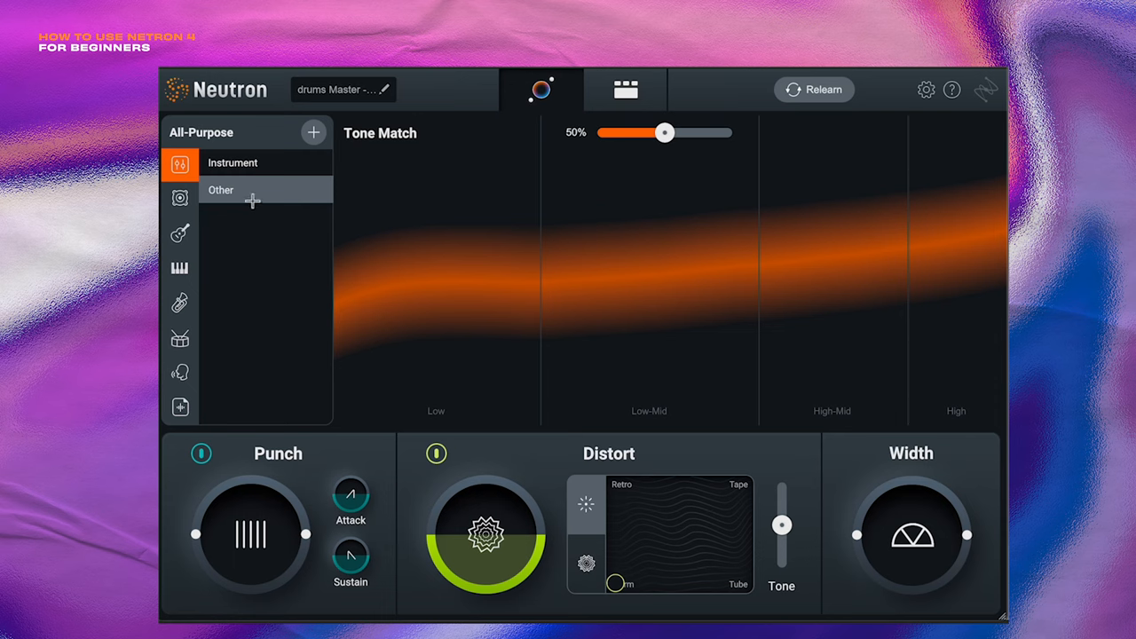
mouse_move(427, 285)
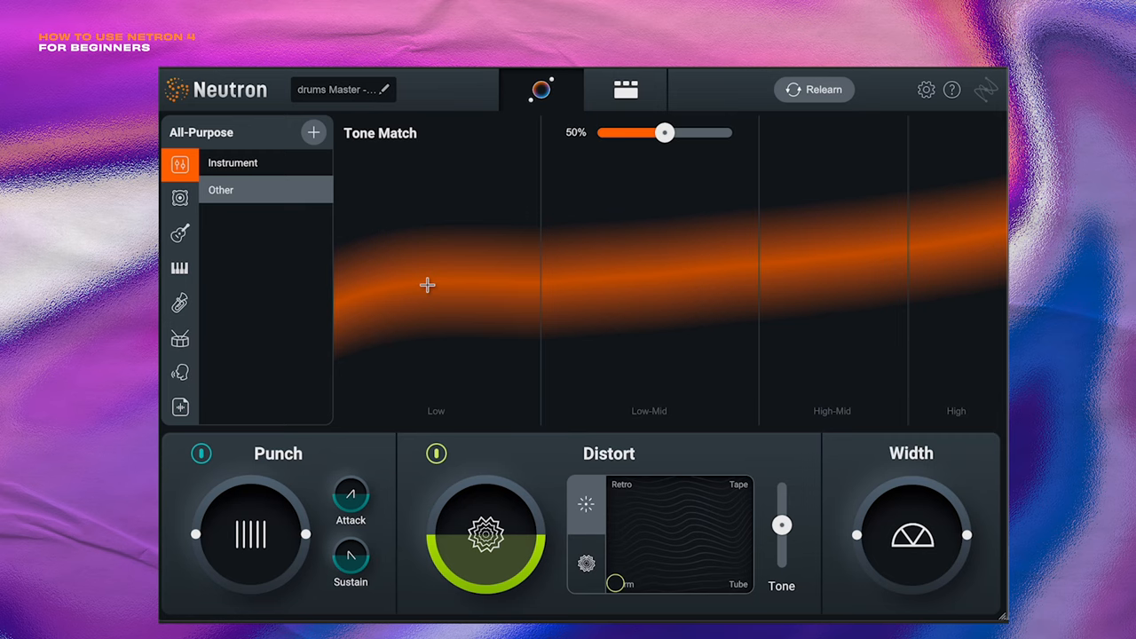
mouse_move(380, 319)
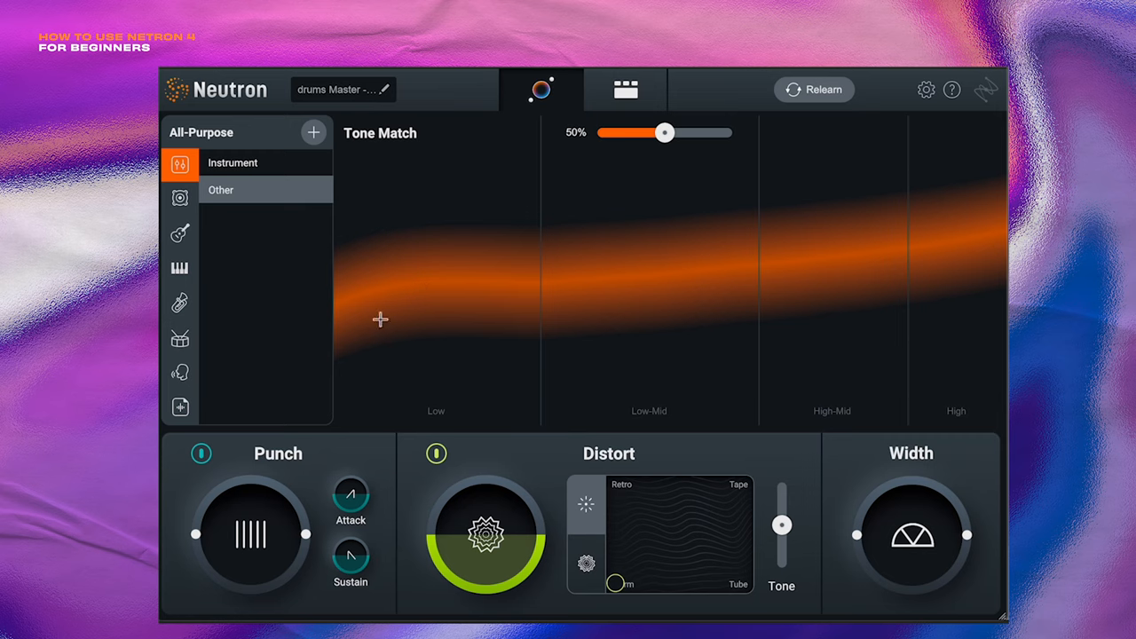
Choose a Percussion Tone Match target for the drums Master instance.
left_click(179, 338)
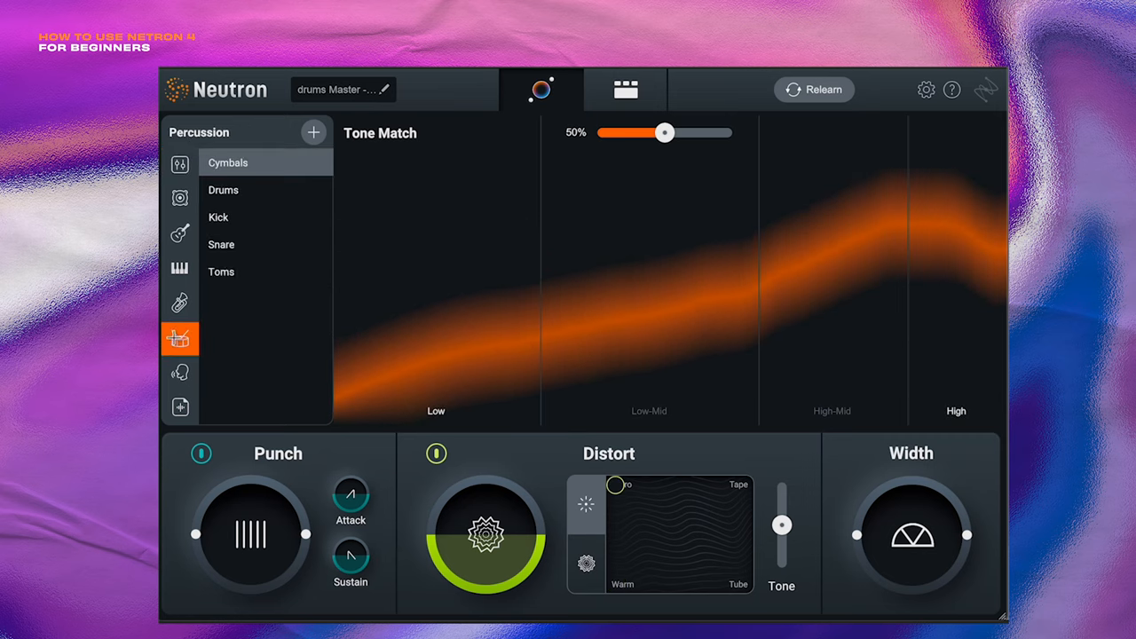
left_click(223, 189)
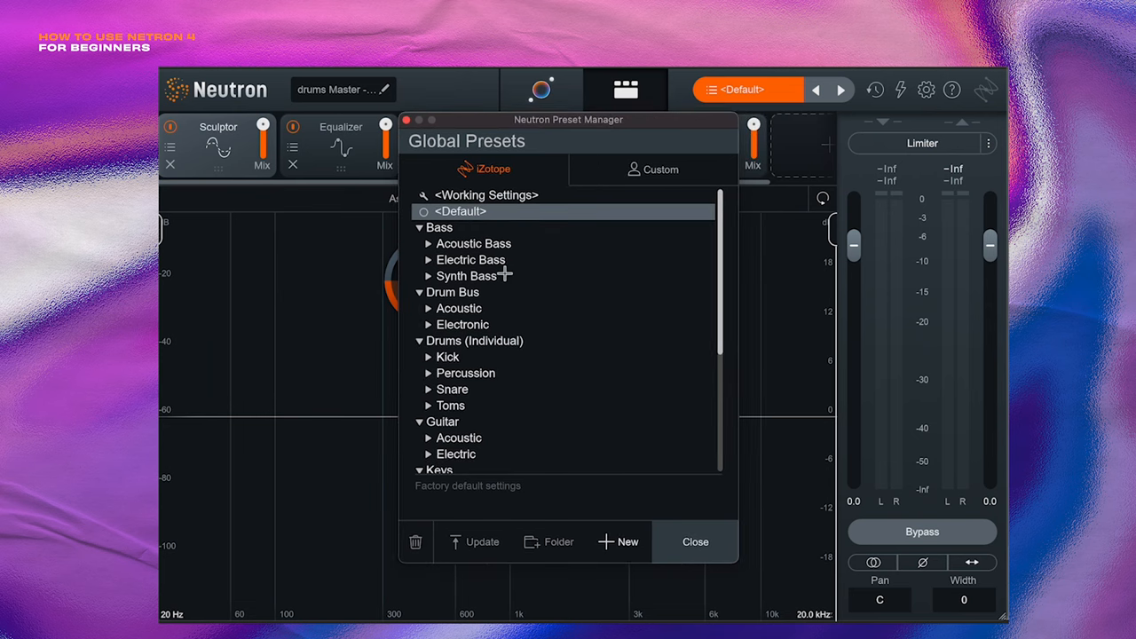
Audition Electronic Drum Bus presets like Big Beat with Heavy Low End, loading Breaks Loop Smasher.
scroll("down", 3)
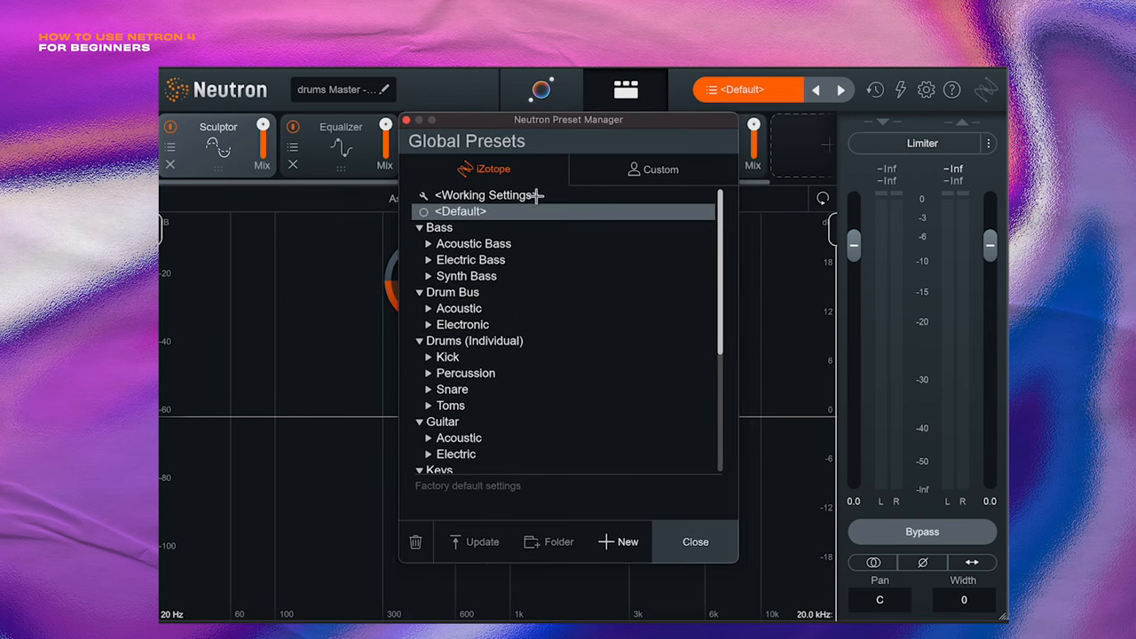
mouse_move(464, 292)
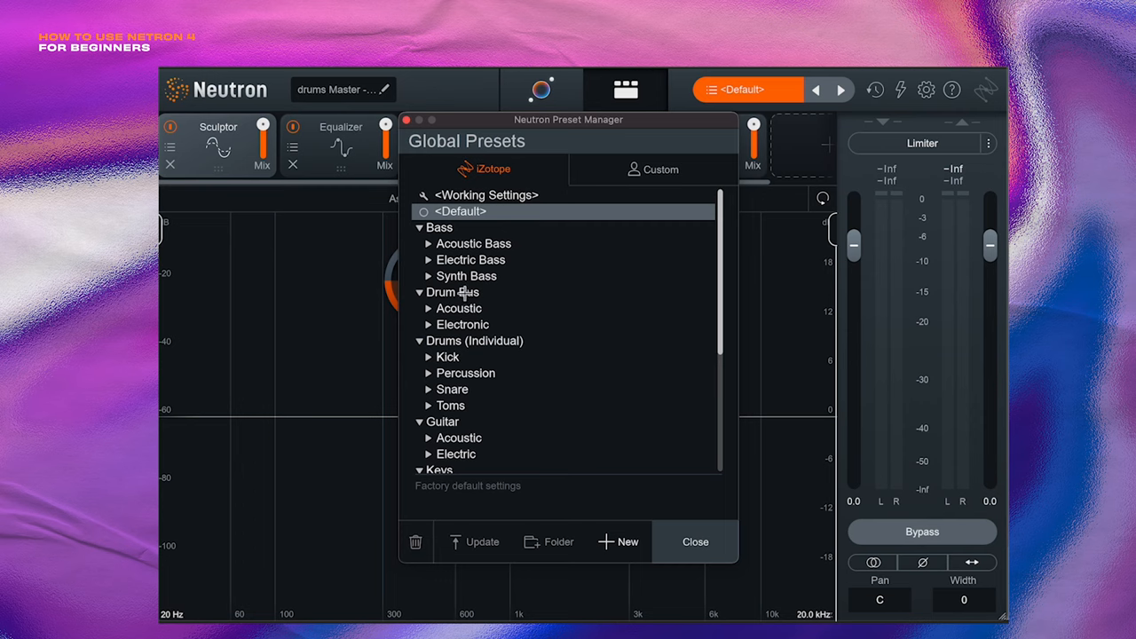
mouse_move(442, 328)
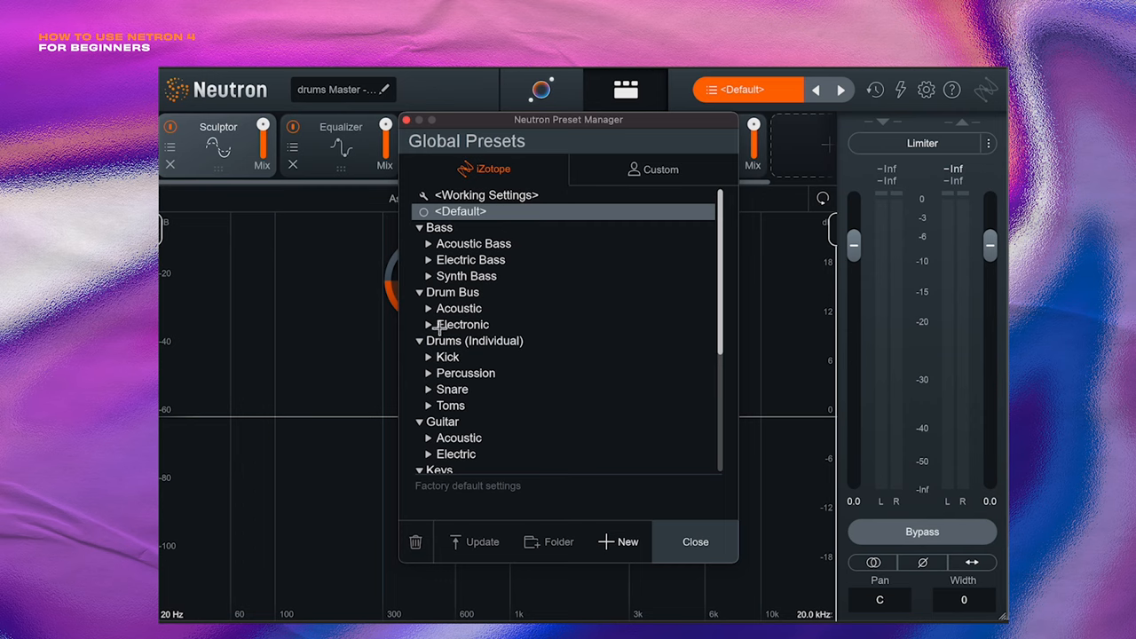
left_click(429, 324)
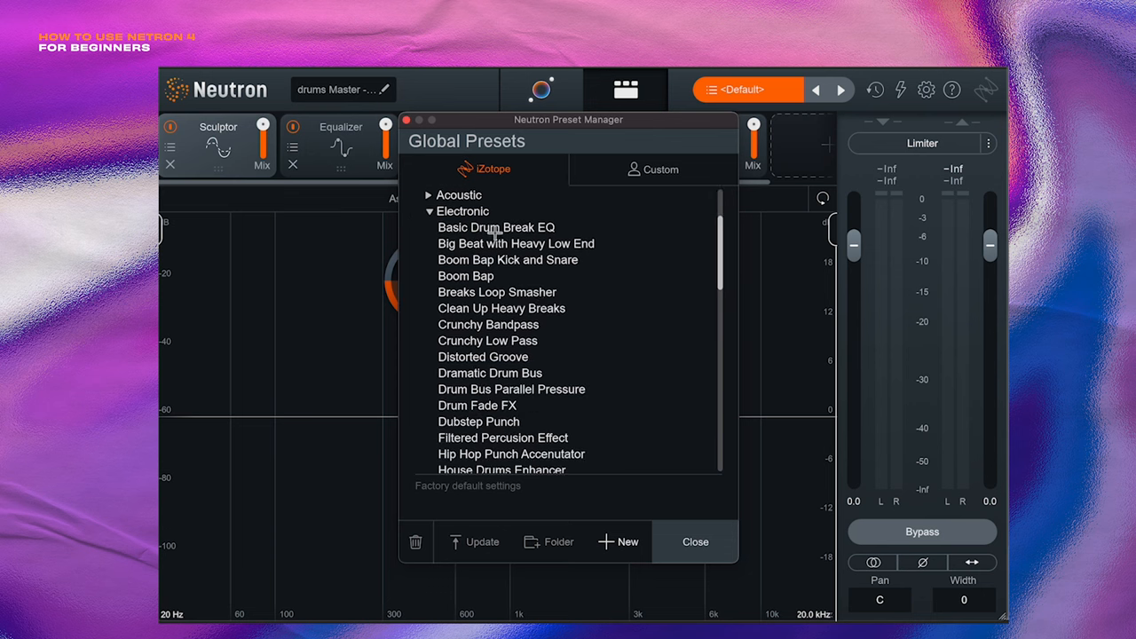
mouse_move(522, 284)
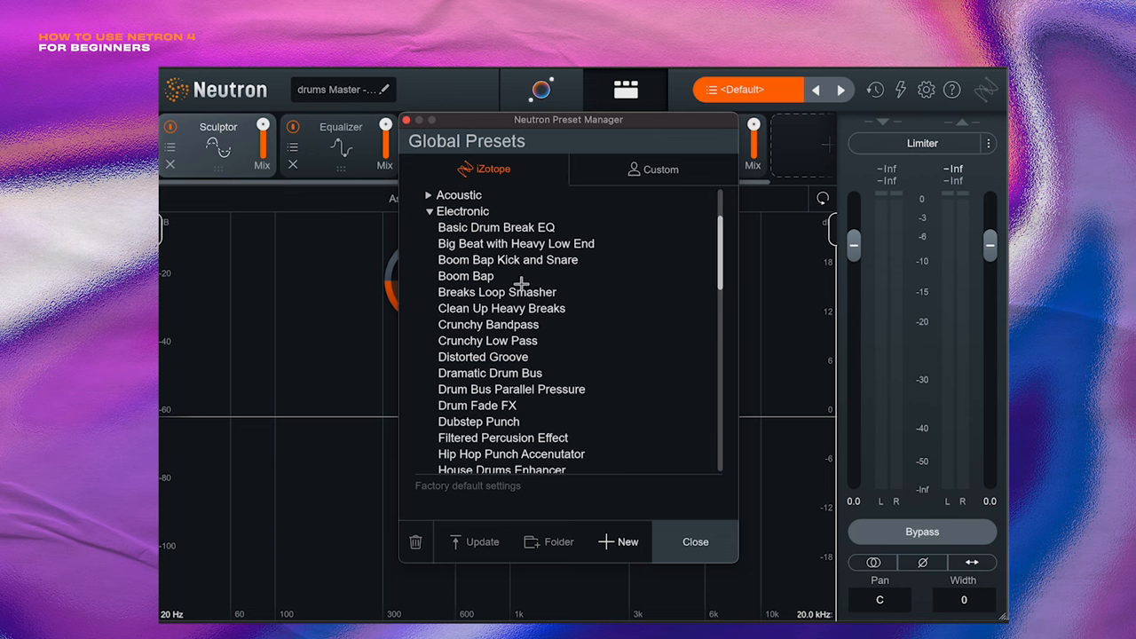
mouse_move(500, 231)
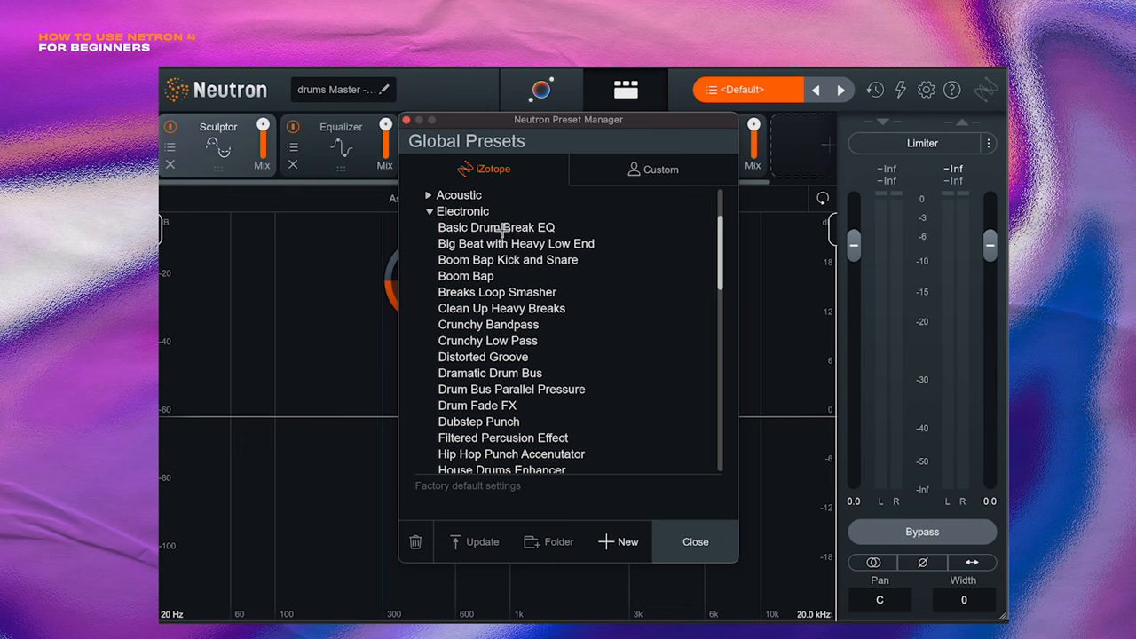
double_click(496, 227)
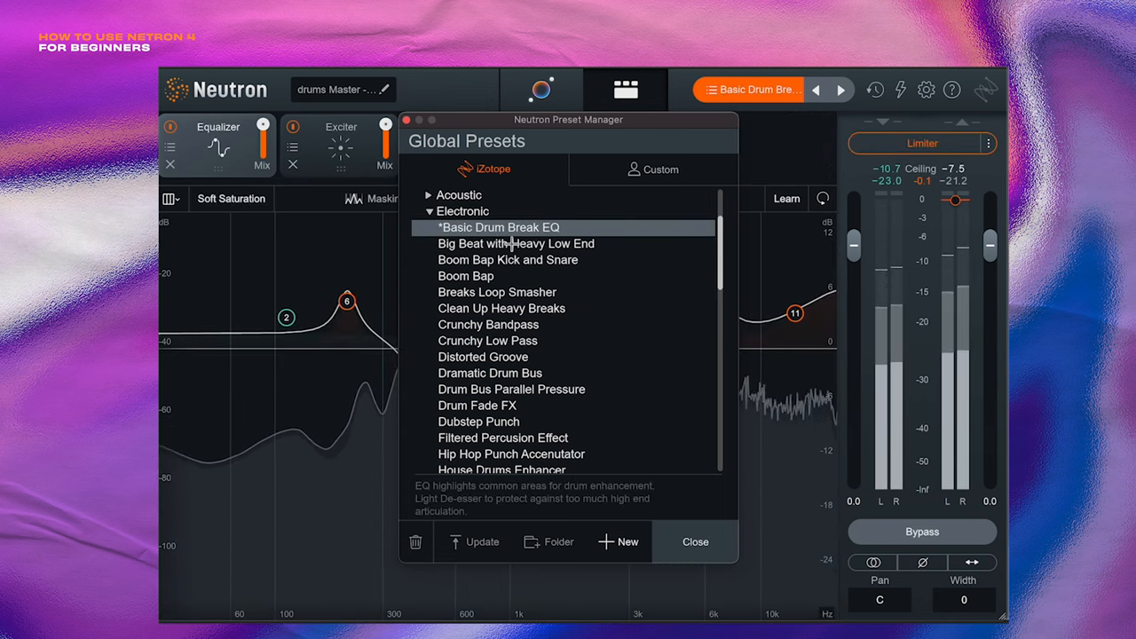
left_click(518, 243)
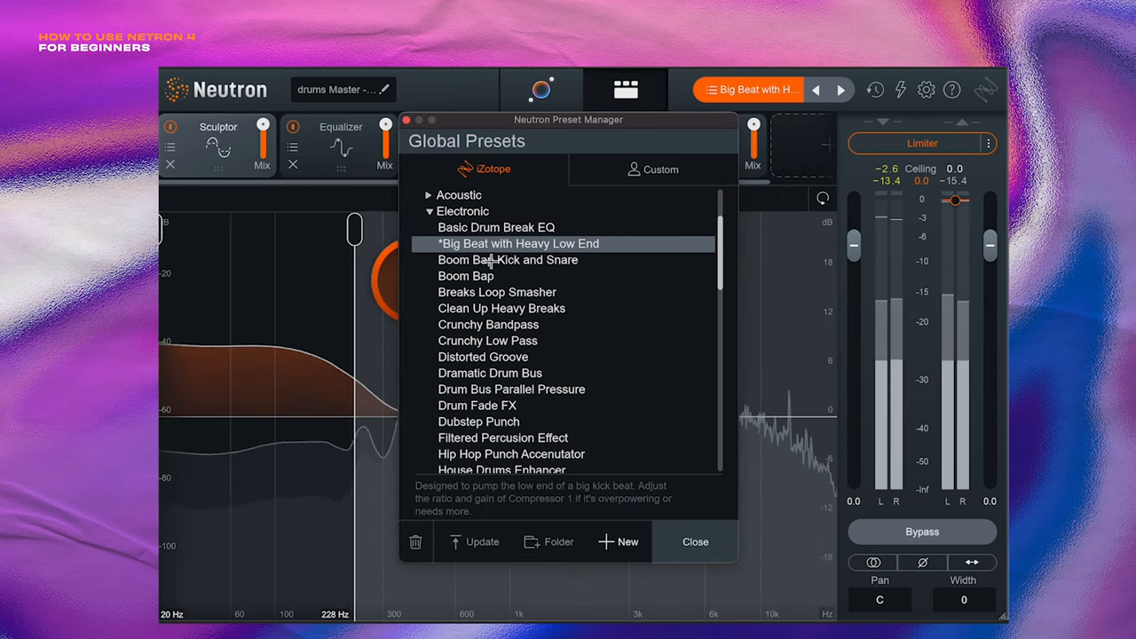
left_click(465, 276)
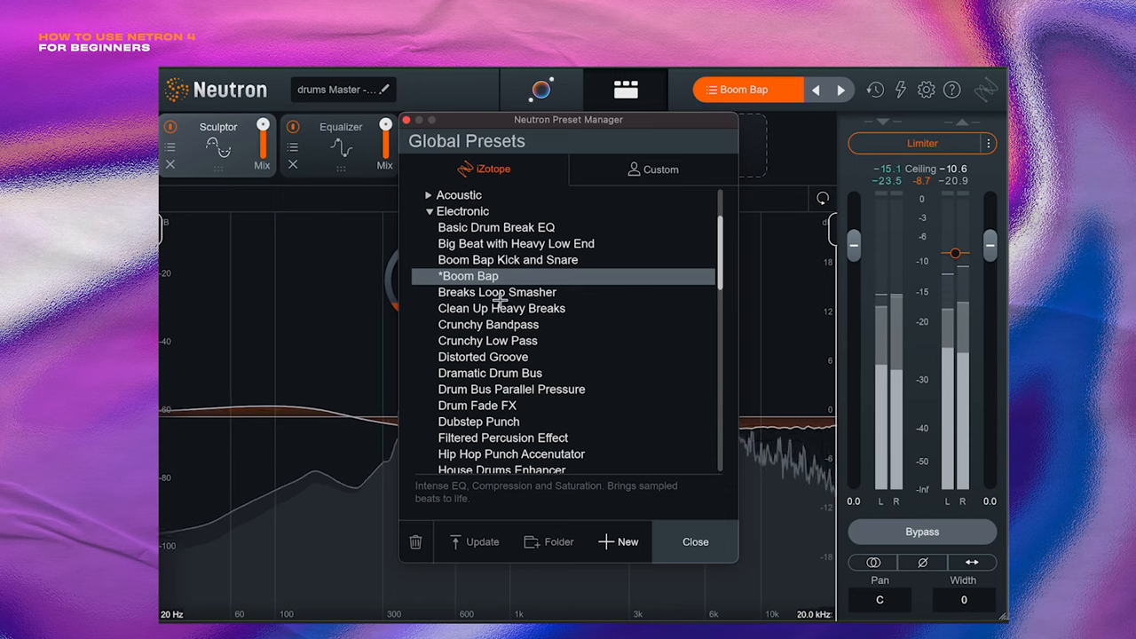
left_click(497, 293)
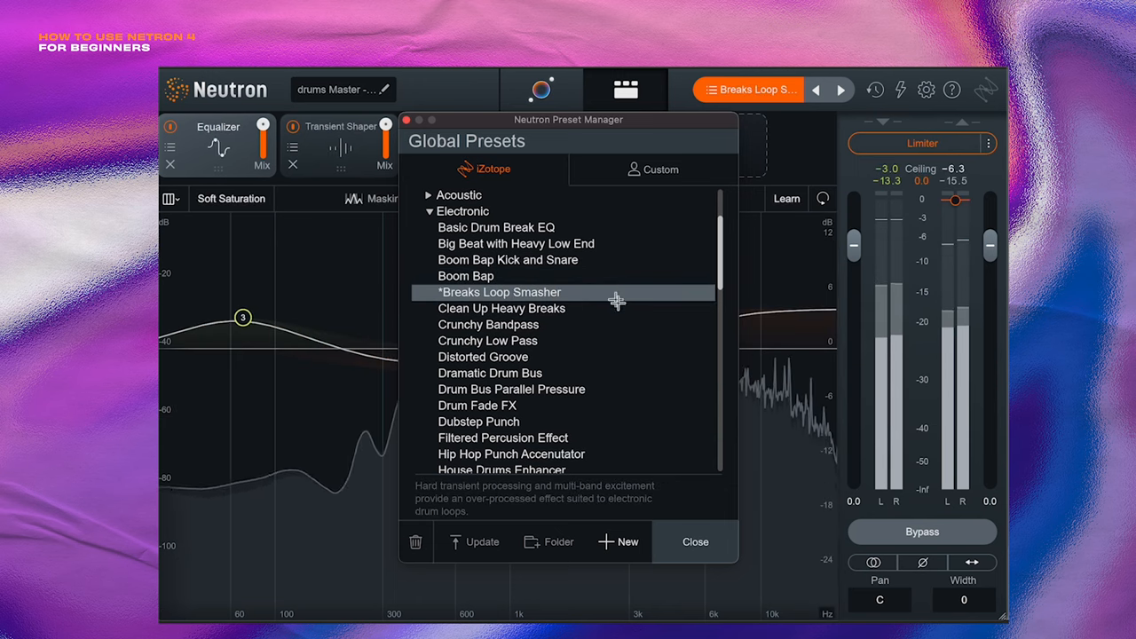
mouse_move(695, 543)
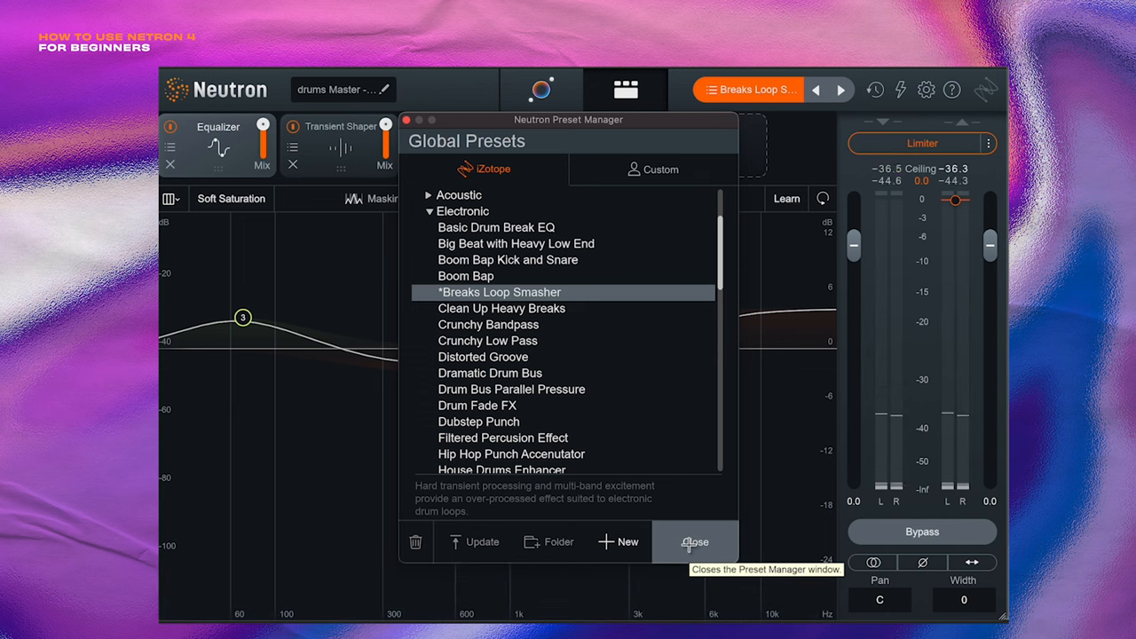
Close Preset Manager, review Transient Shaper and Exciter settings, and compare with Bypass.
left_click(695, 543)
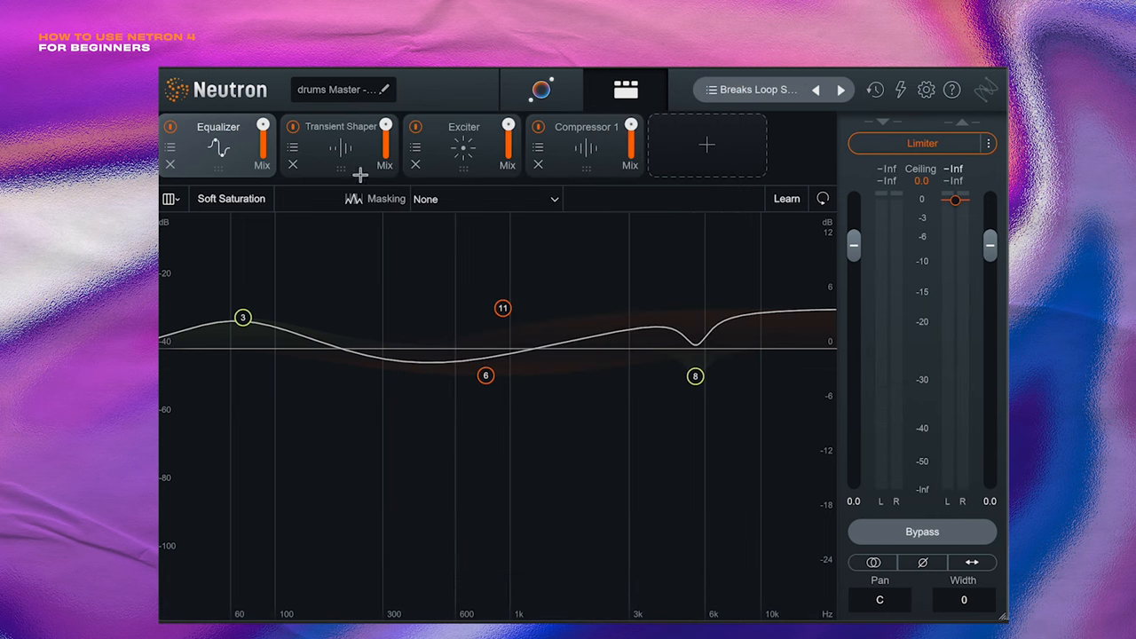
left_click(340, 126)
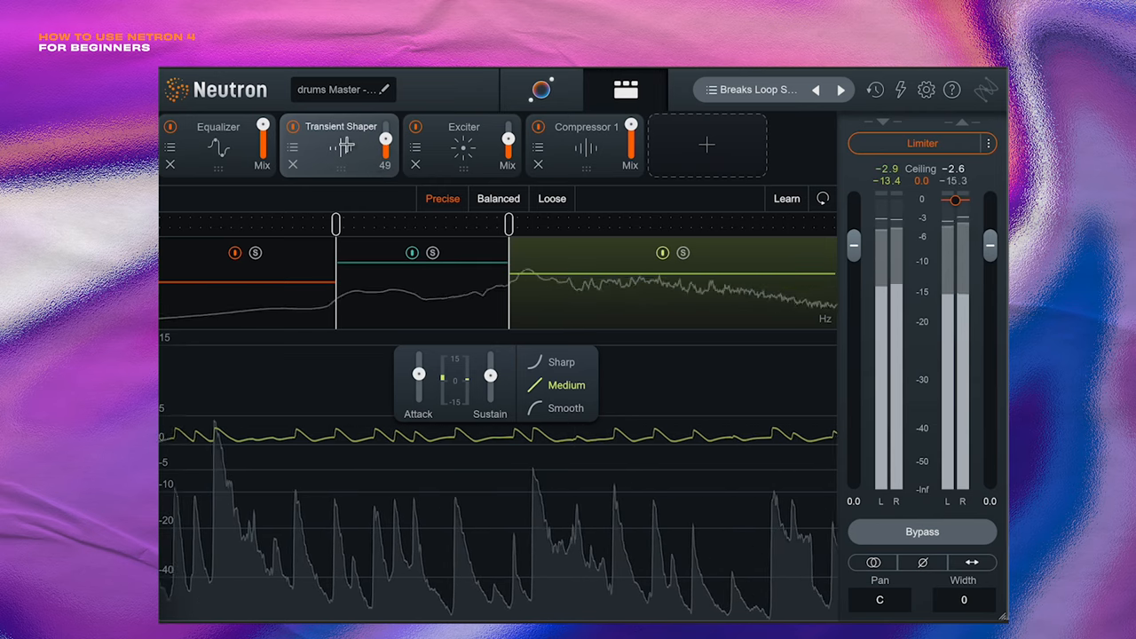
left_click(463, 146)
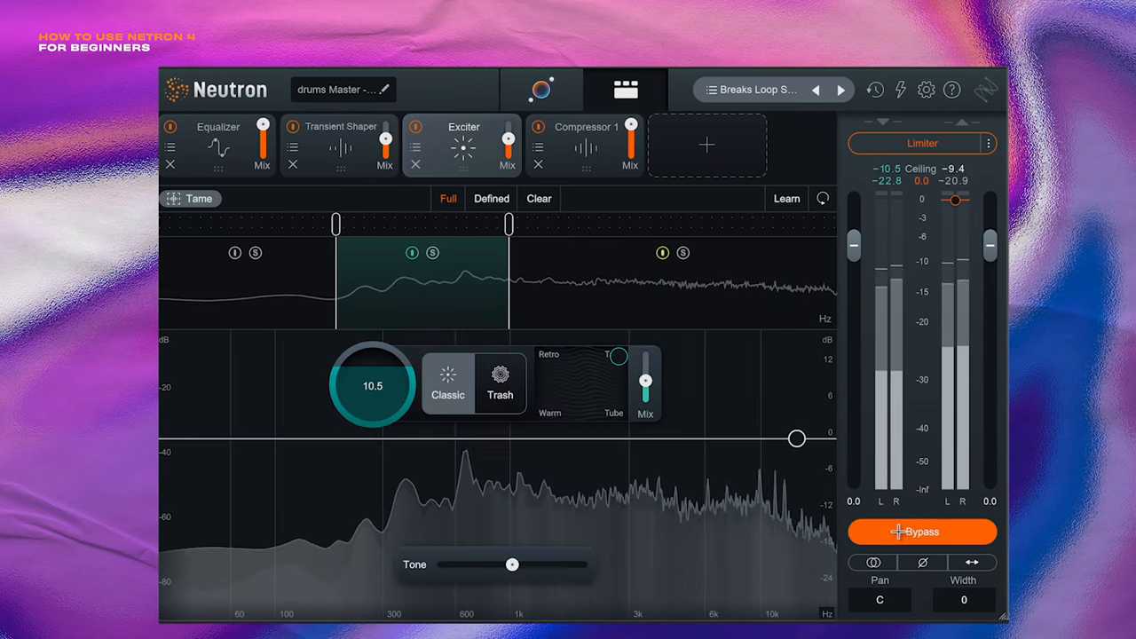
left_click(922, 531)
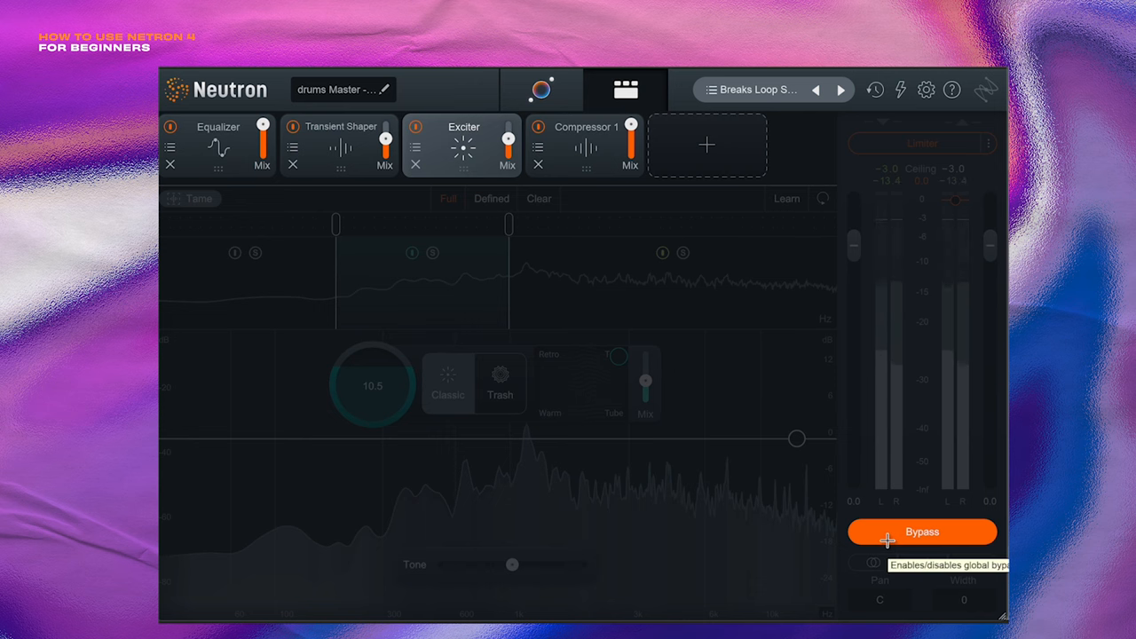
left_click(922, 531)
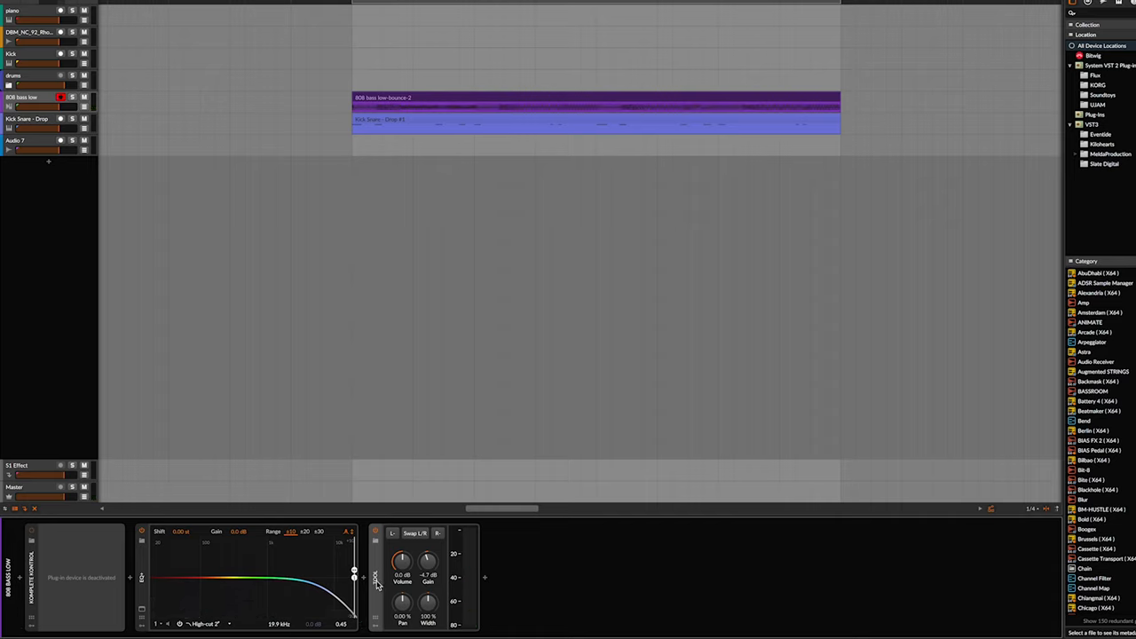
mouse_move(374, 591)
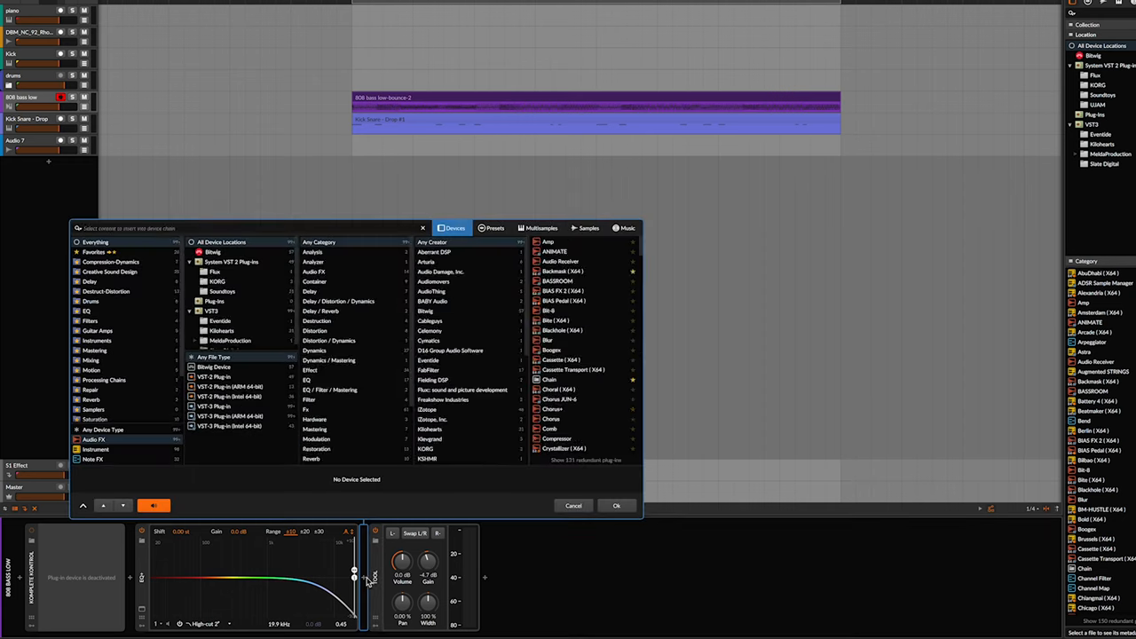
Add Neutron 4 to the 808 bass low device chain.
left_click(616, 506)
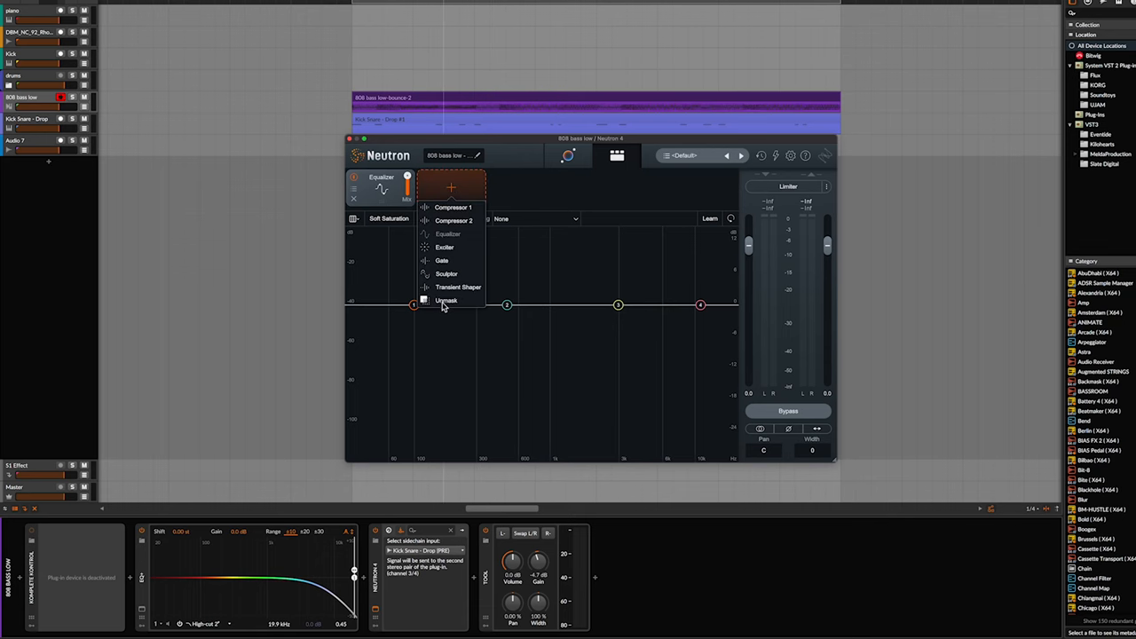
Add an Unmask module to the 808 bass, then bypass and re-enable it to compare.
left_click(446, 300)
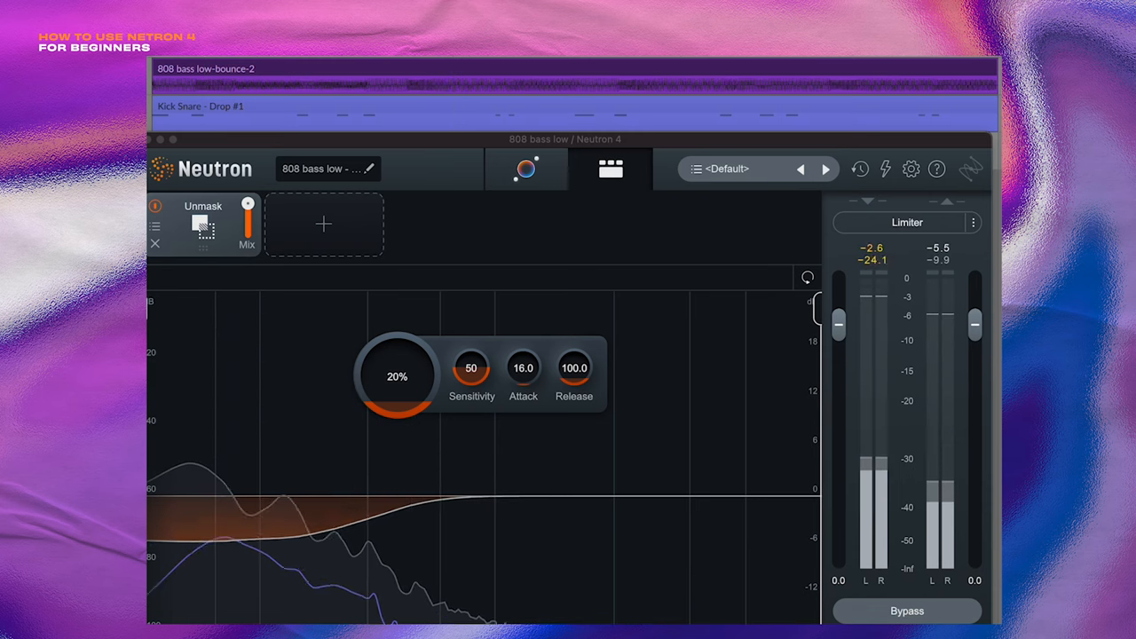
left_click(908, 611)
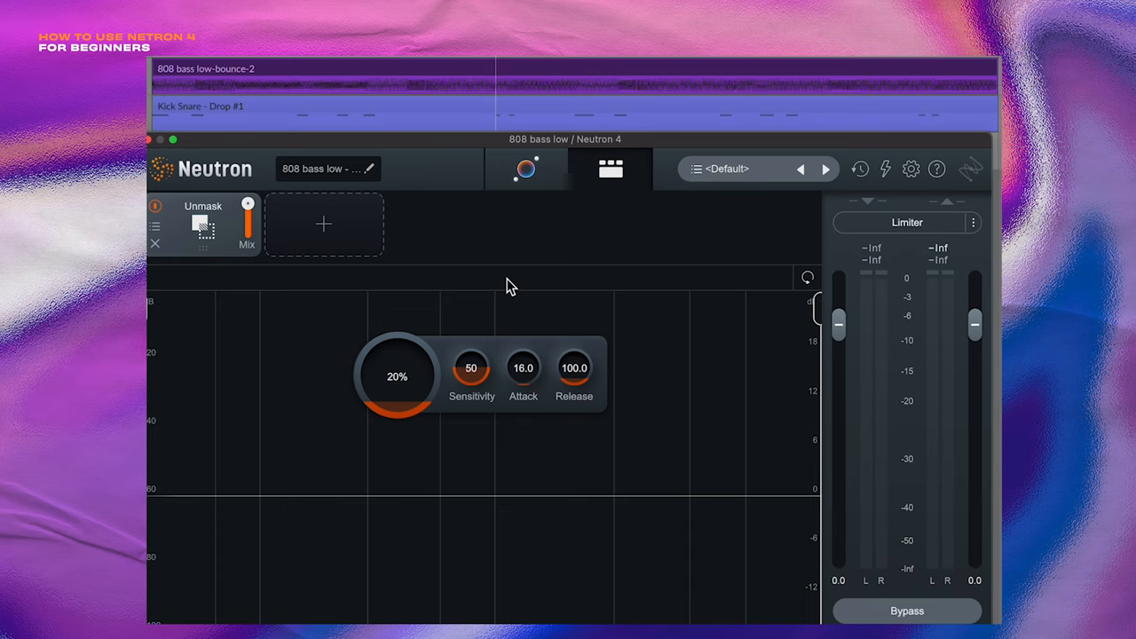
left_click(907, 611)
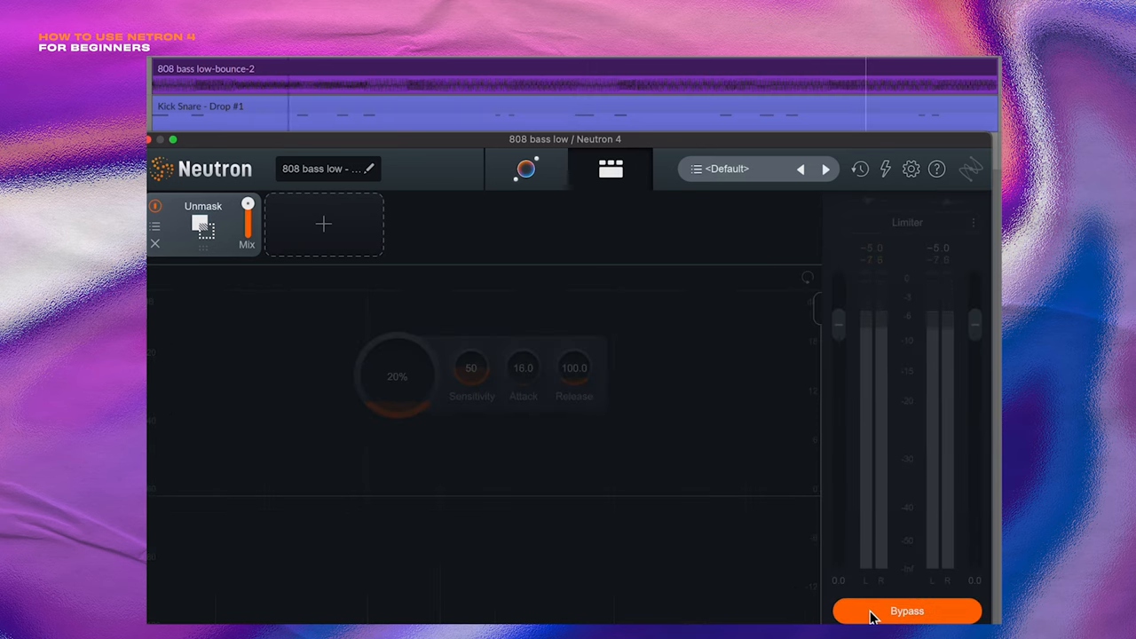
left_click(908, 611)
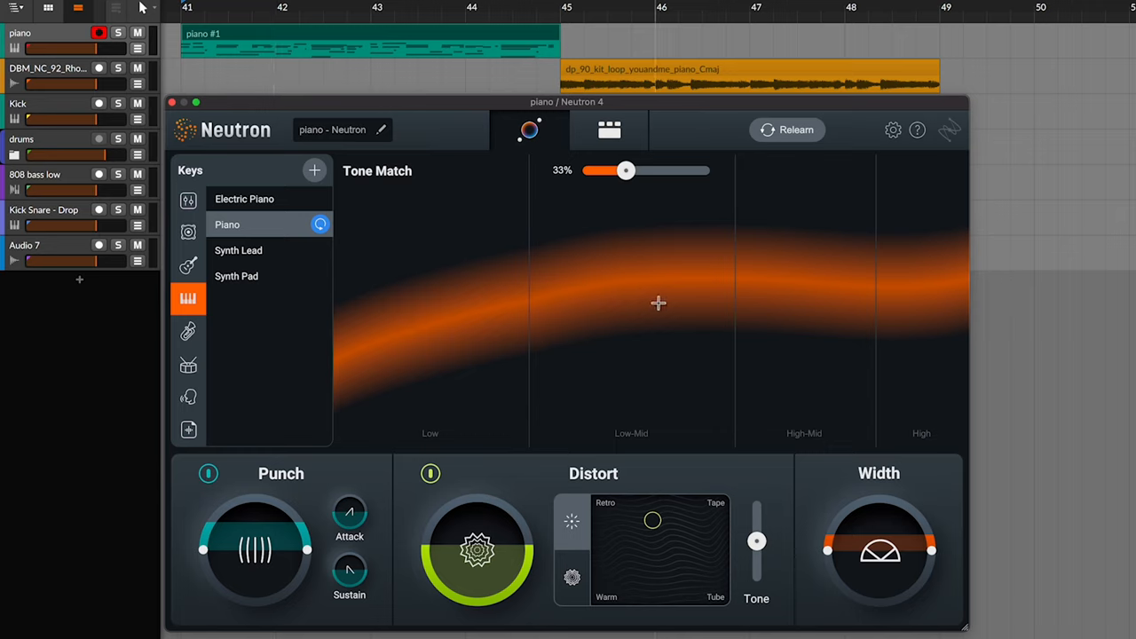
mouse_move(616, 327)
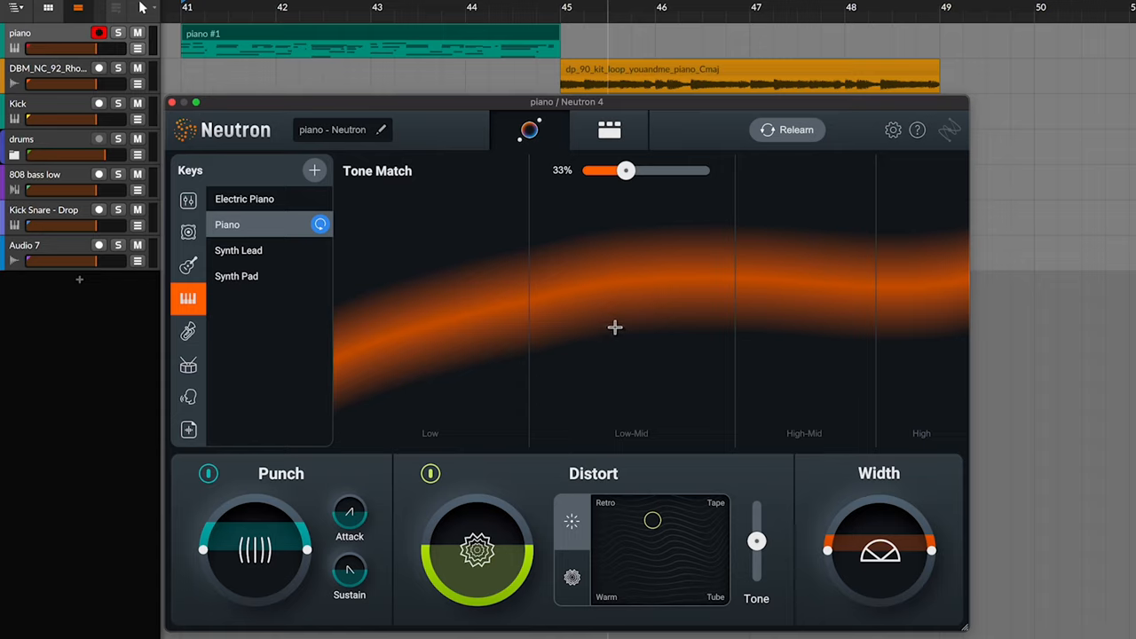
mouse_move(296, 124)
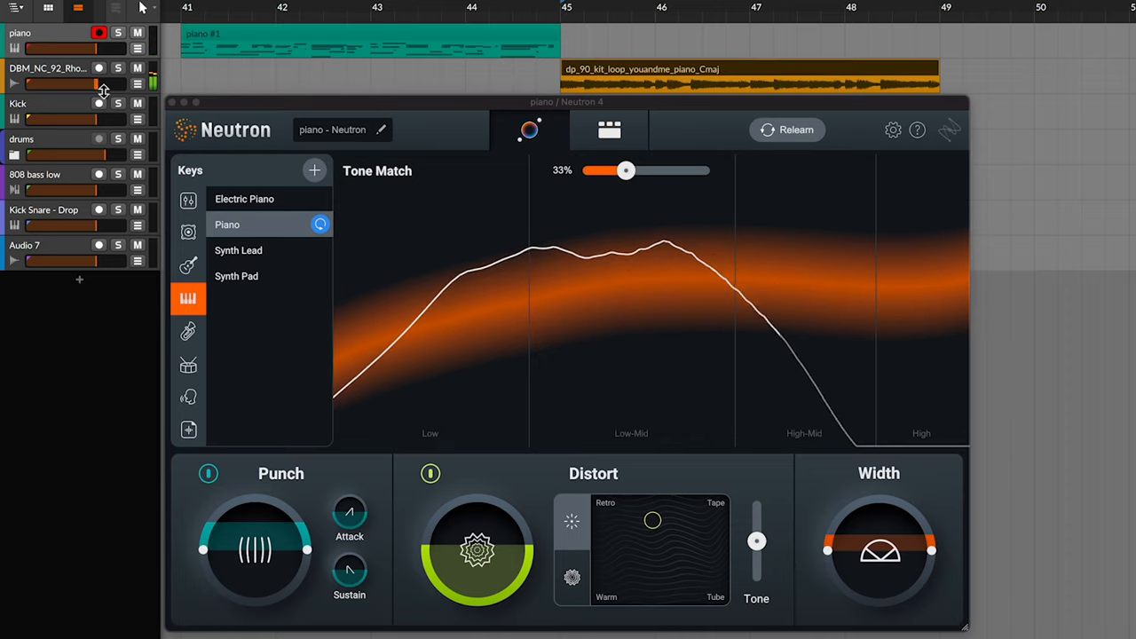
left_click(189, 430)
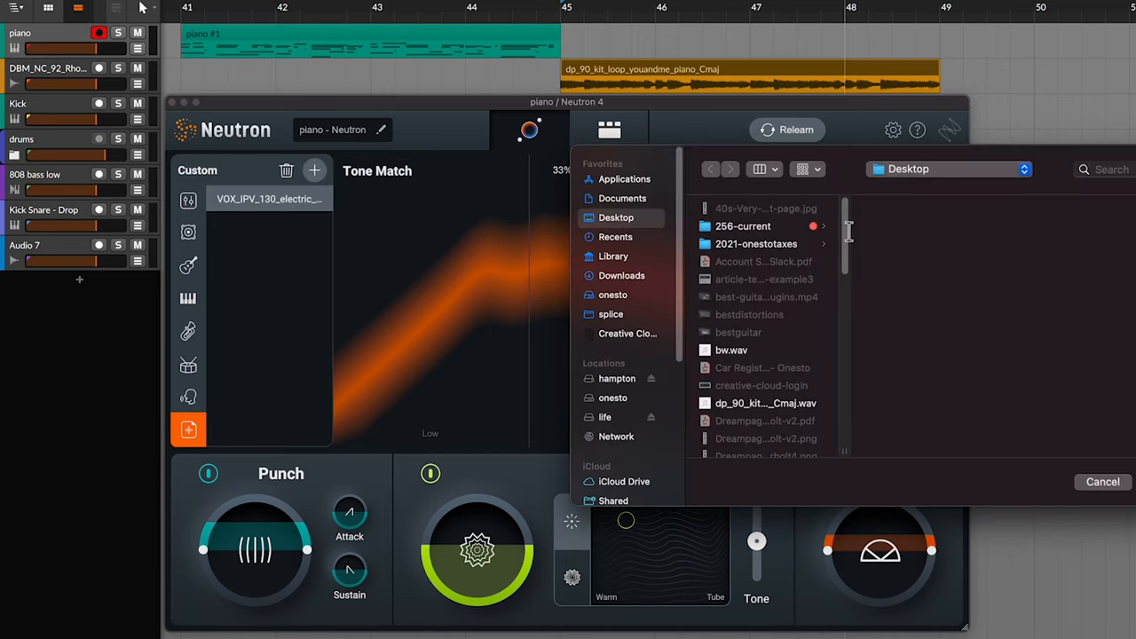
Pick dp_90_kit_loop_youandme_piano_Cmaj as the custom Tone Match reference.
scroll("down", 3)
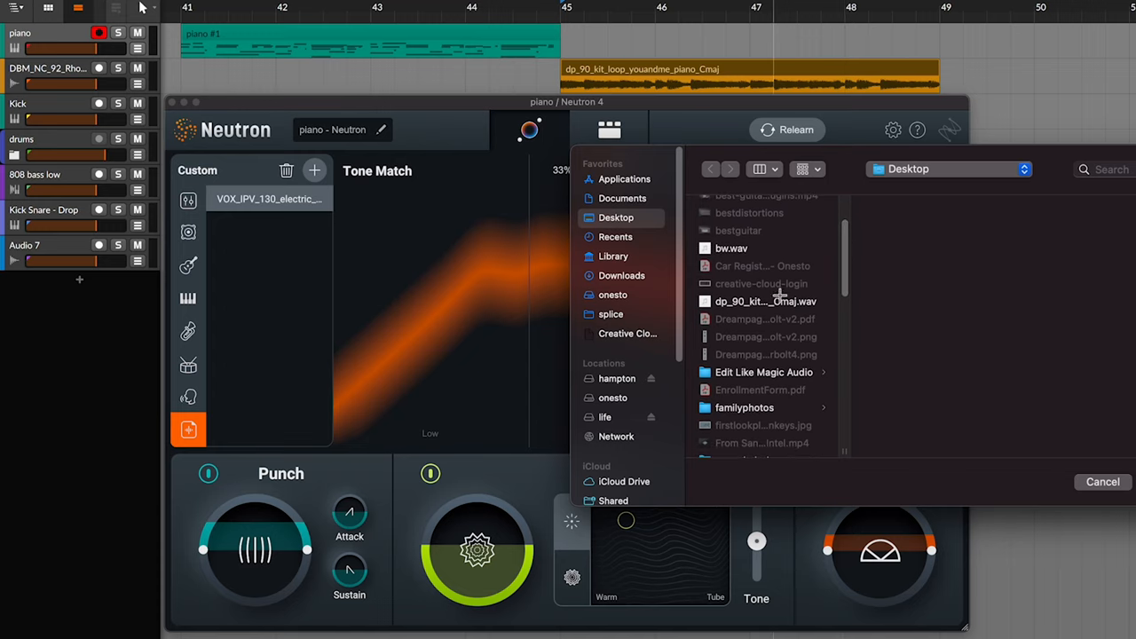
left_click(766, 301)
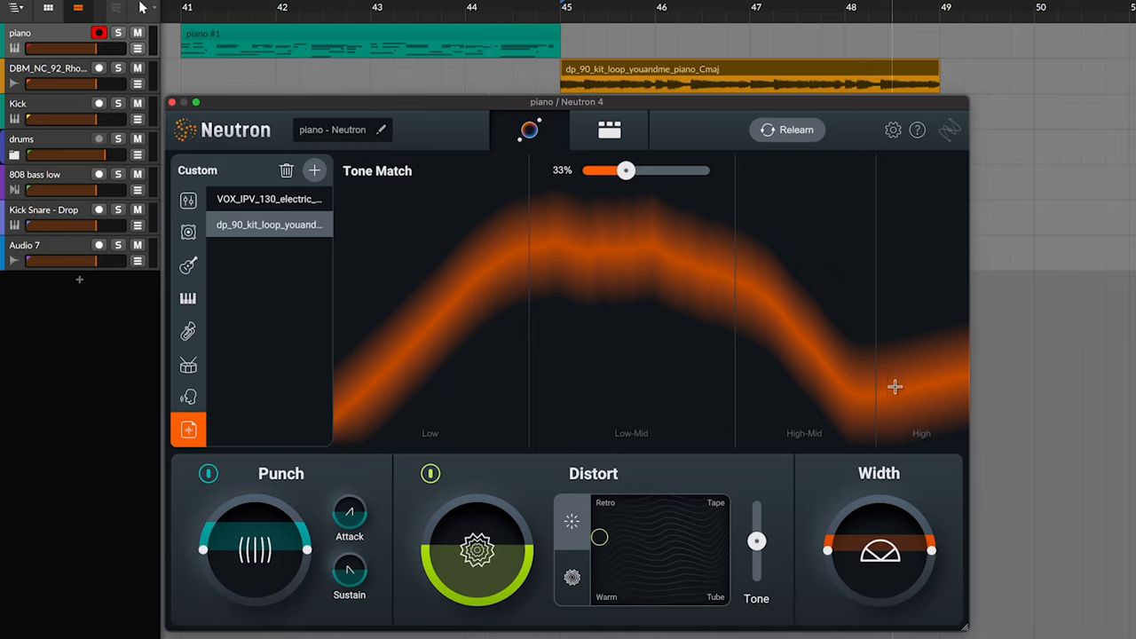
Sweep the Tone Match amount between 0% and 100%, ending at 81%.
left_click_drag(626, 170, 661, 170)
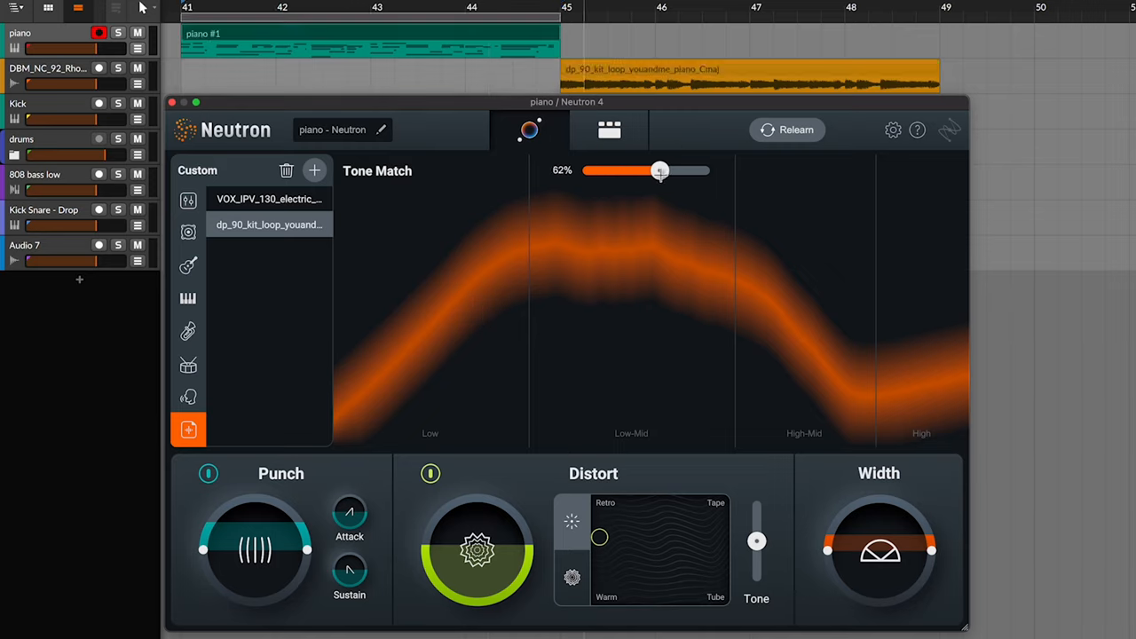
left_click_drag(660, 170, 586, 170)
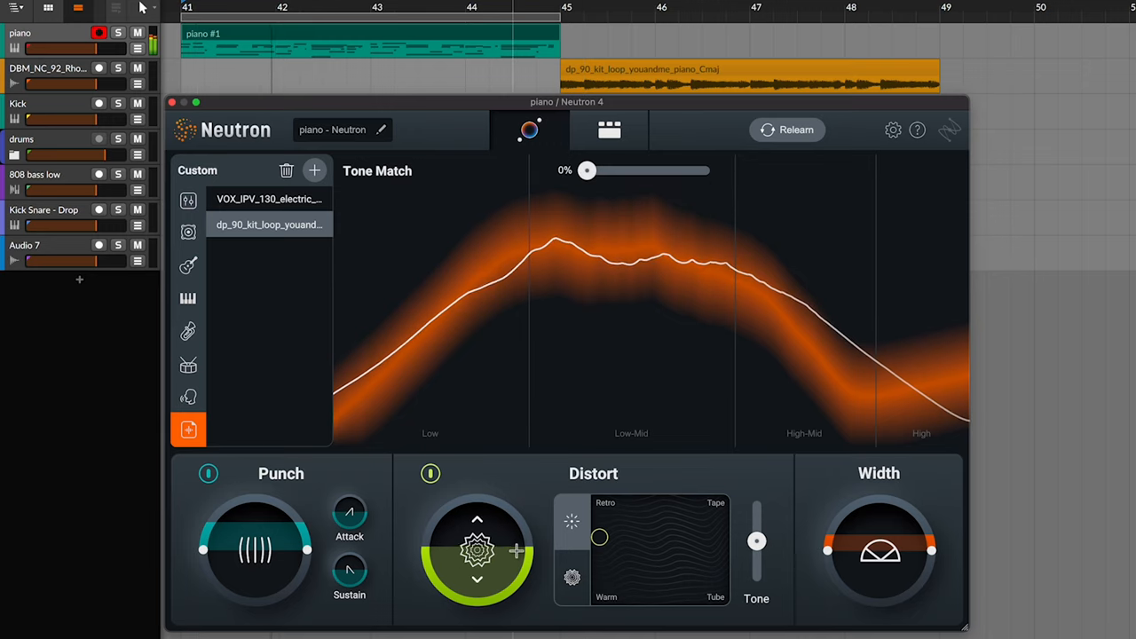
left_click_drag(587, 170, 639, 171)
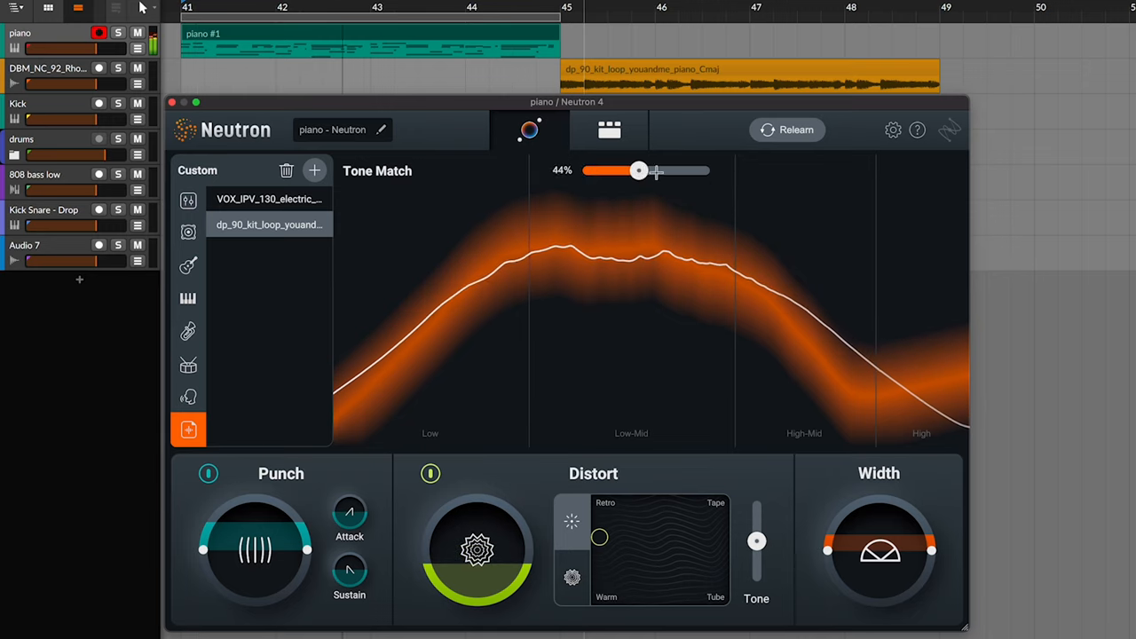
left_click_drag(639, 170, 706, 170)
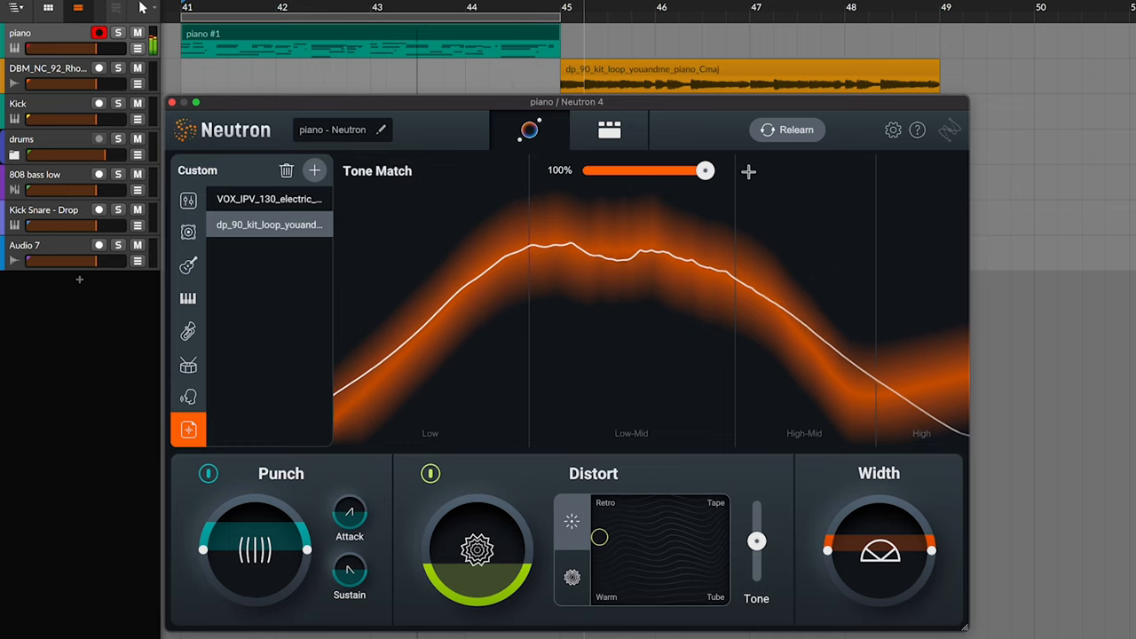
left_click_drag(706, 169, 683, 170)
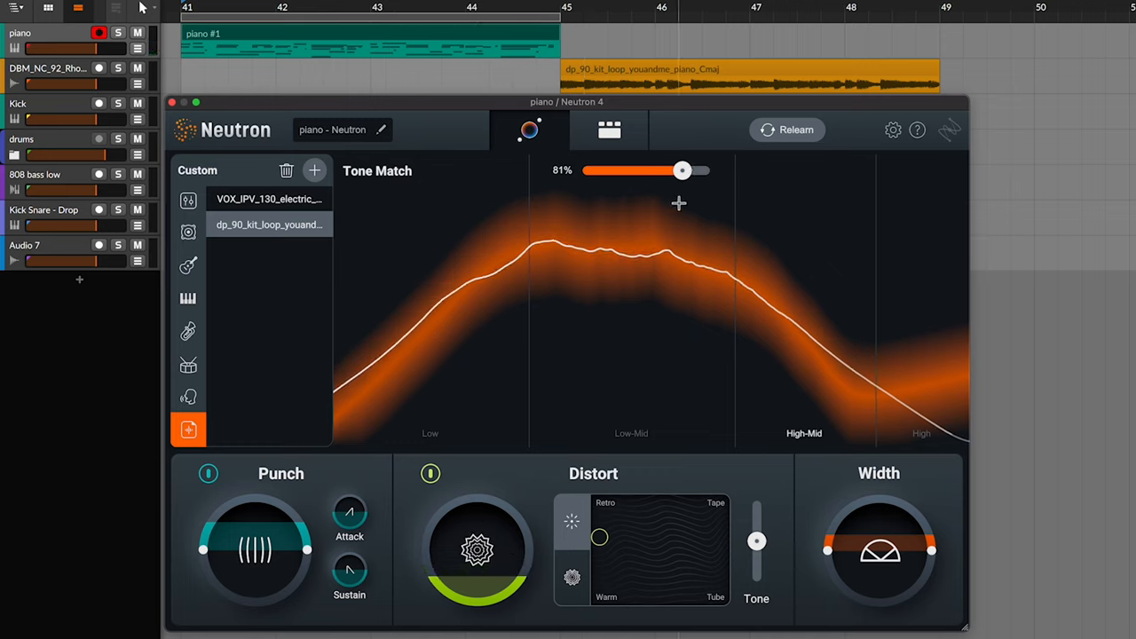
Drop the match amount to 0%, then raise it back to about 67%.
left_click_drag(682, 170, 586, 169)
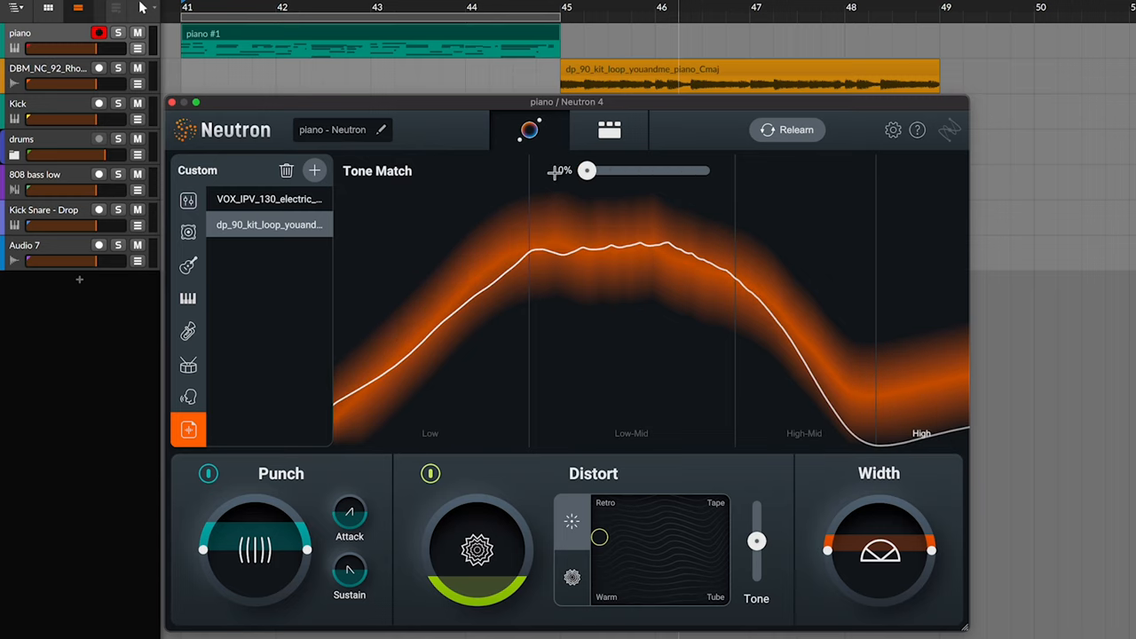
left_click_drag(587, 171, 624, 171)
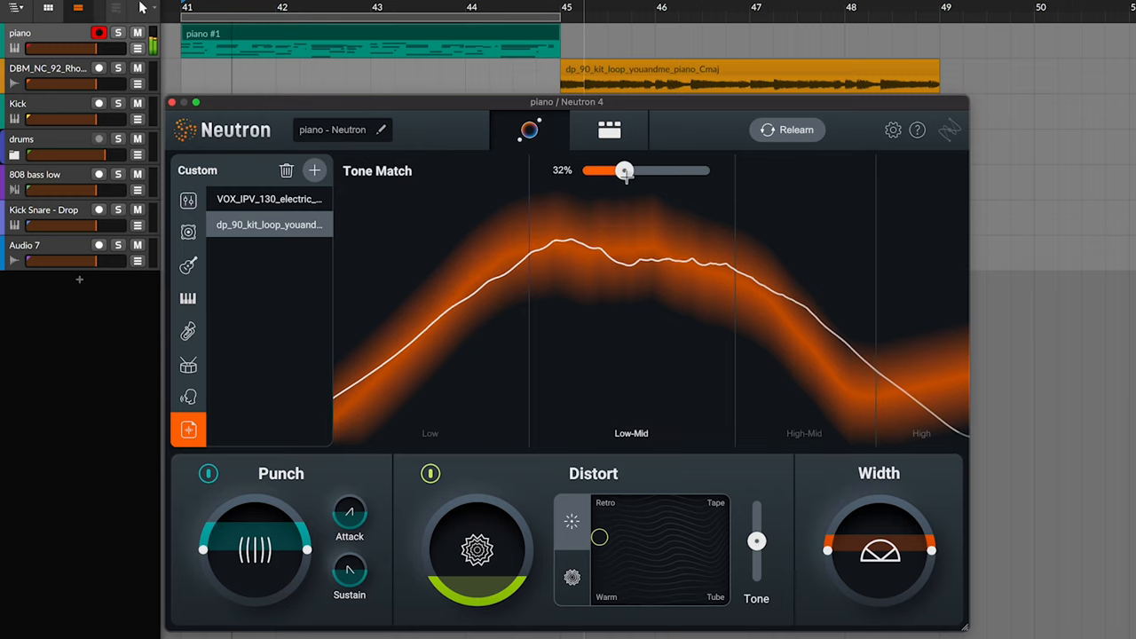
left_click_drag(624, 170, 667, 170)
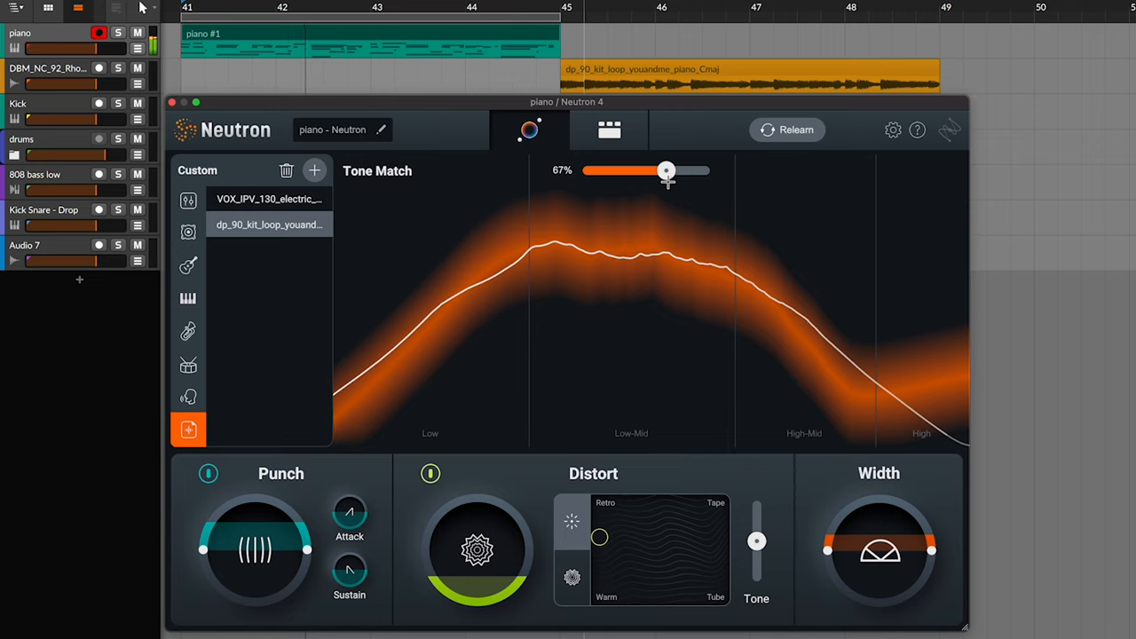
left_click_drag(666, 171, 662, 171)
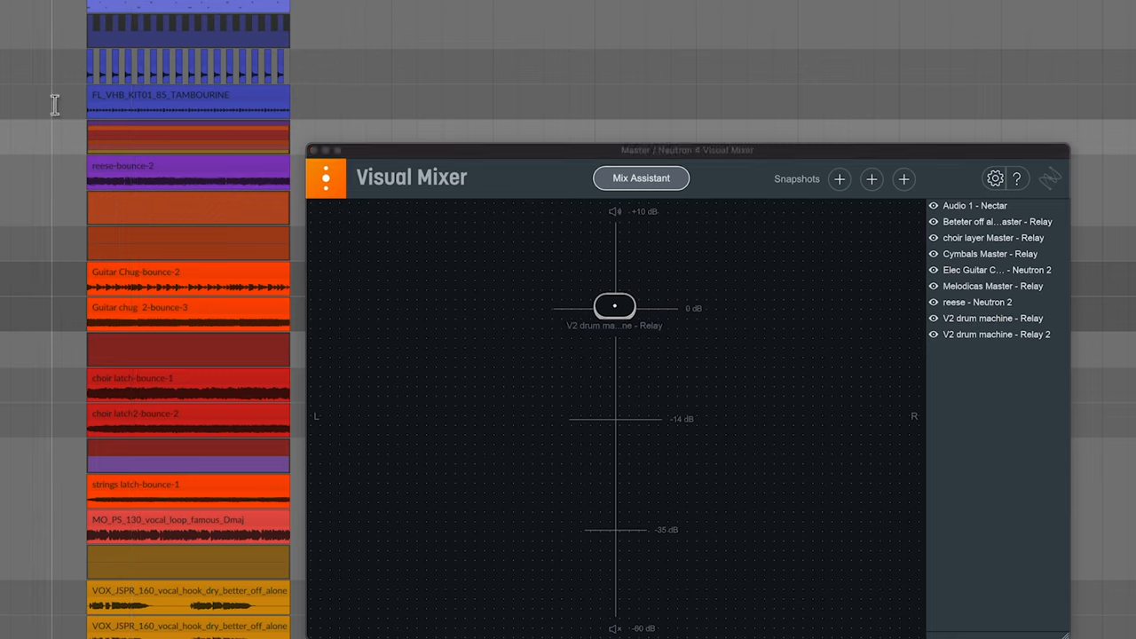
mouse_move(63, 74)
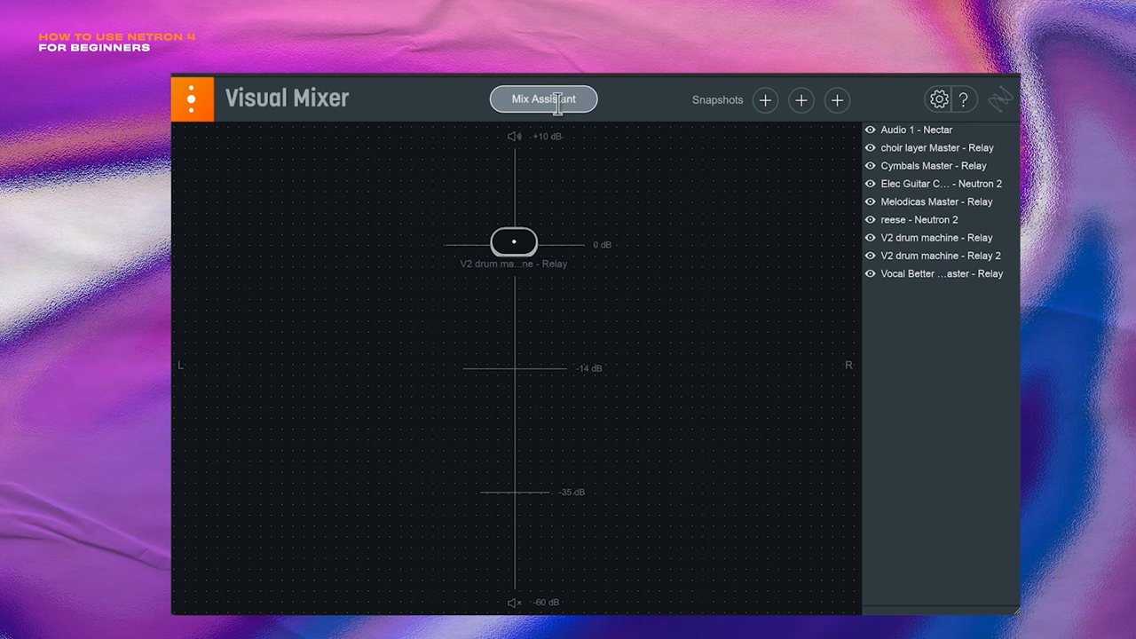
Launch the Mix Assistant and move past its welcome screen.
left_click(544, 98)
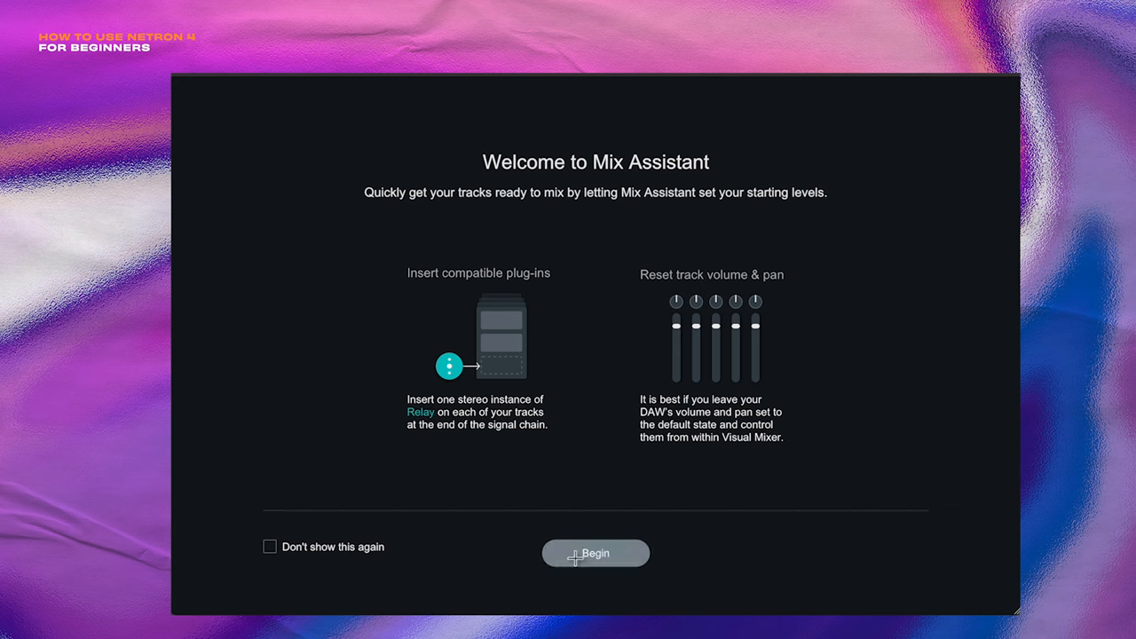
left_click(596, 553)
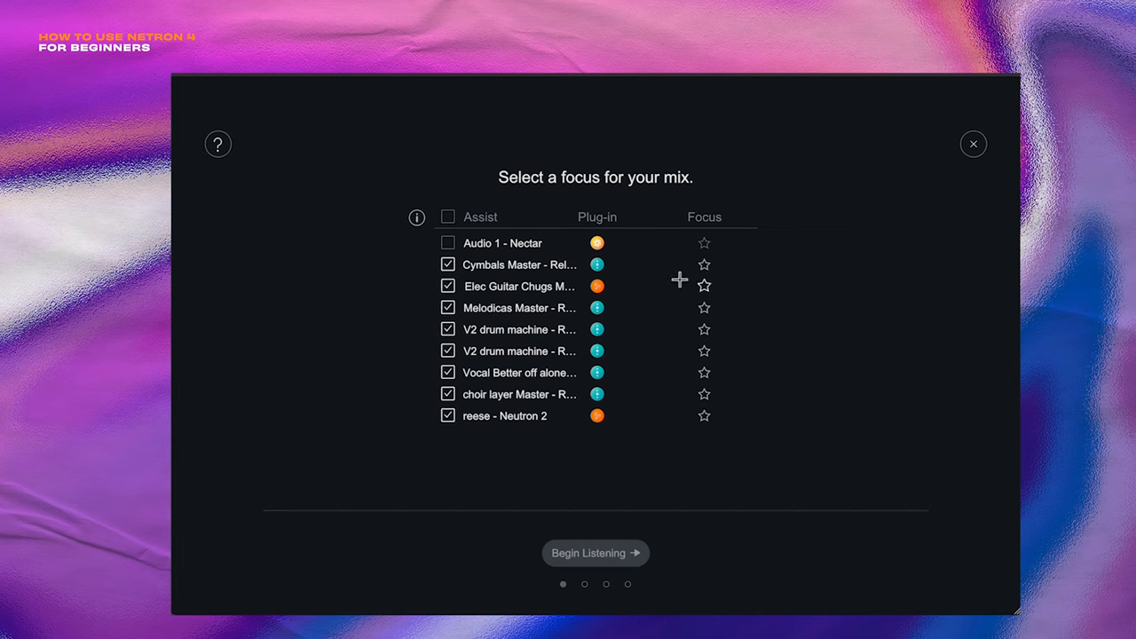
mouse_move(678, 255)
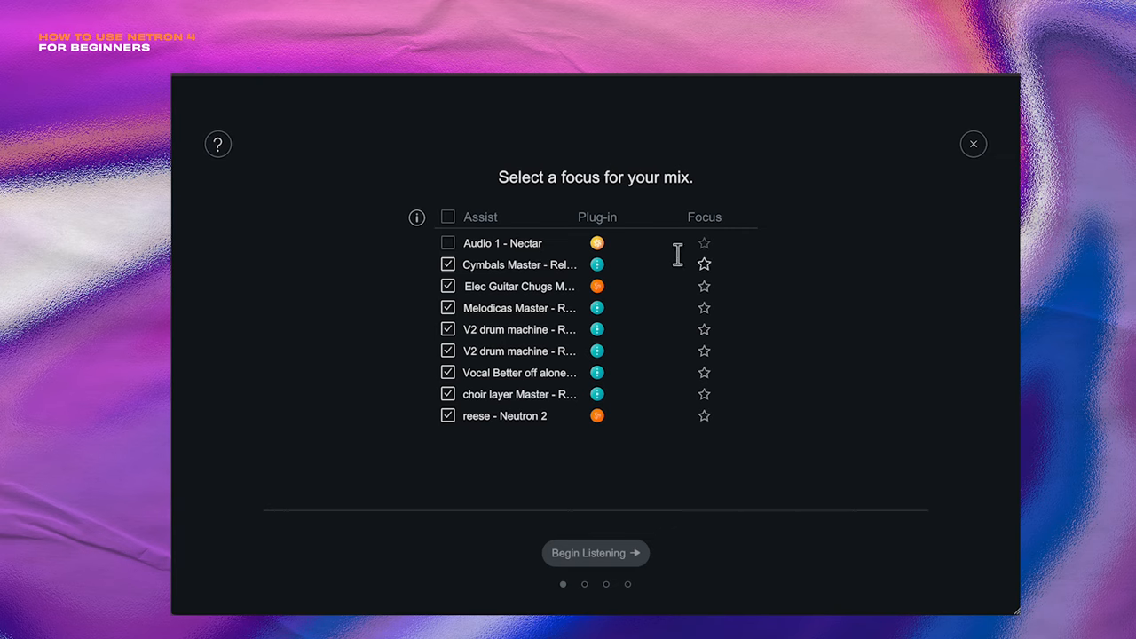
mouse_move(654, 442)
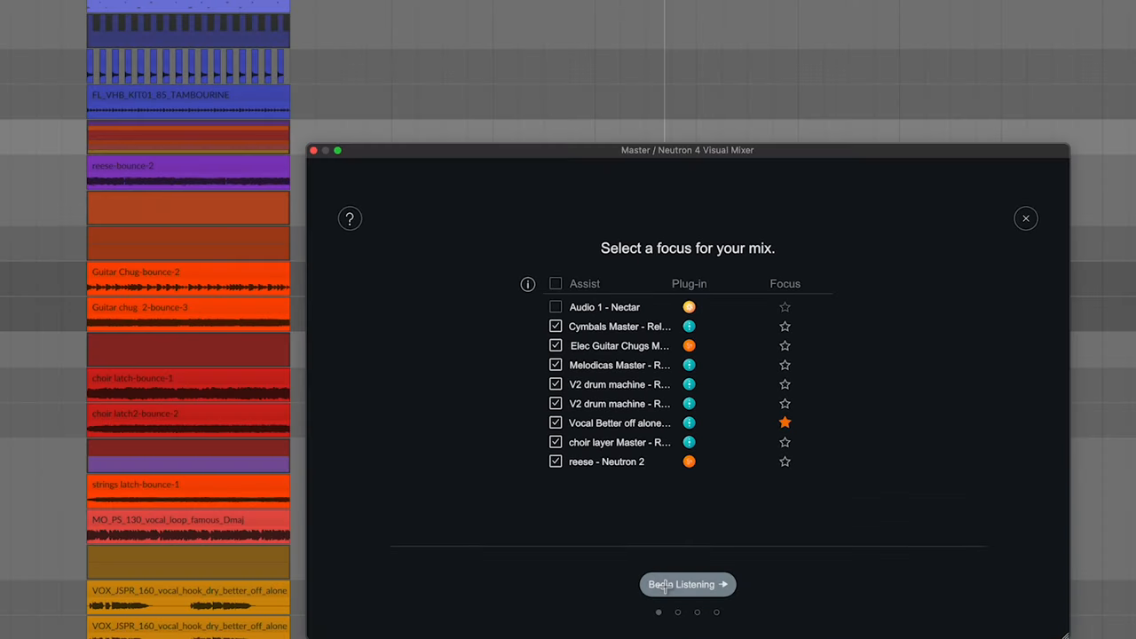
Let the Mix Assistant listen to the song, then view the suggested levels.
left_click(687, 585)
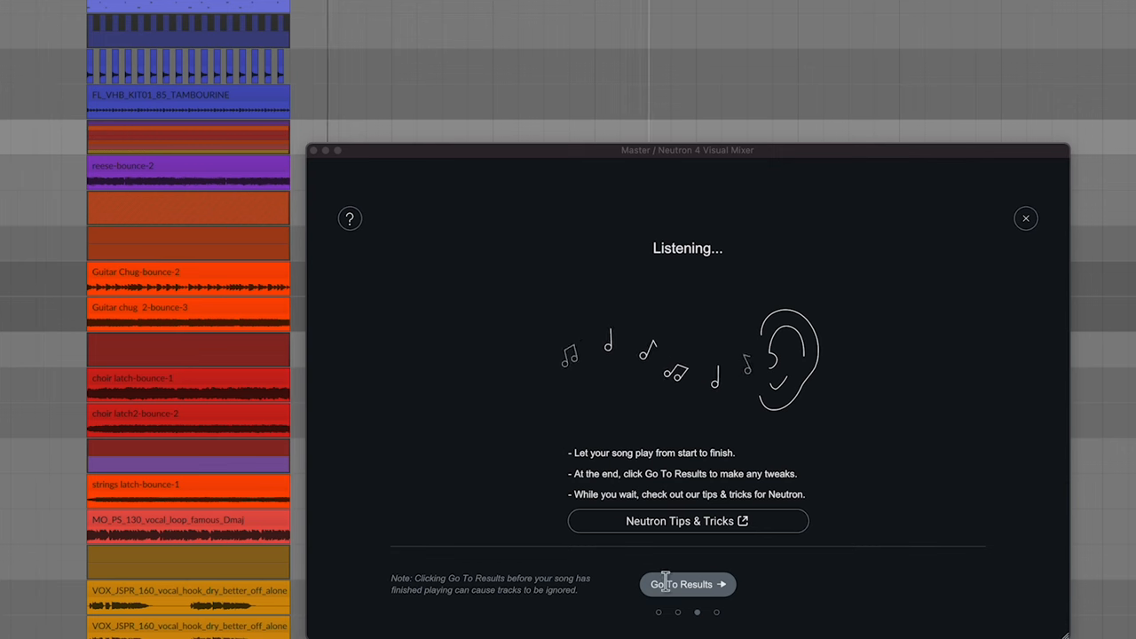
left_click(687, 584)
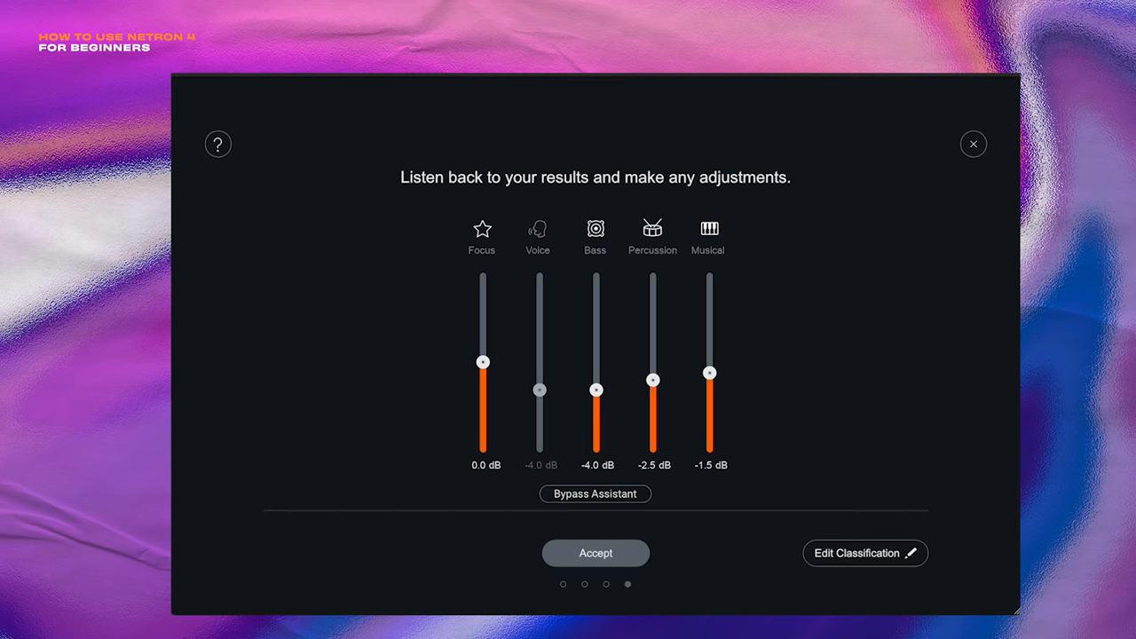
mouse_move(359, 408)
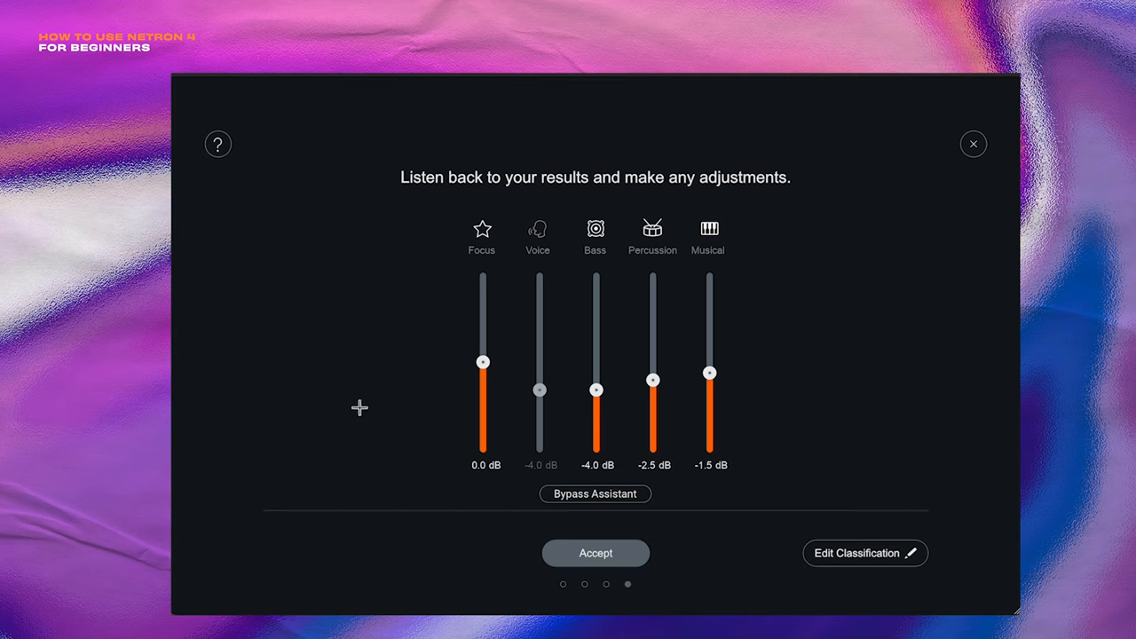
mouse_move(410, 350)
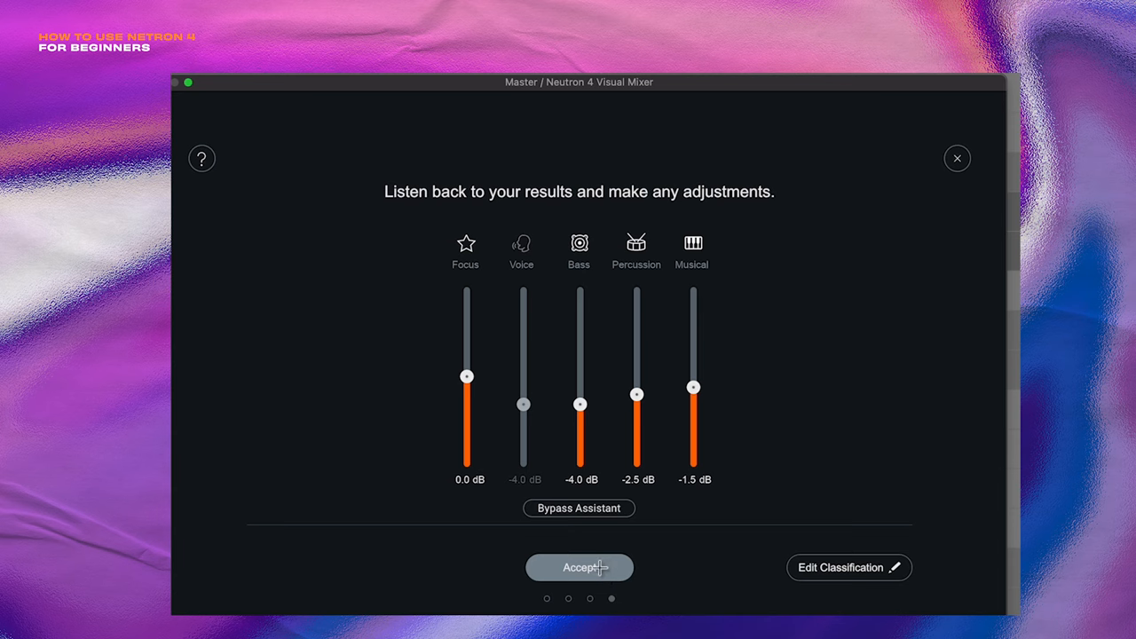
Accept the suggested levels and nudge the V2 drum machine - Relay node to -11.14 dB.
left_click(579, 567)
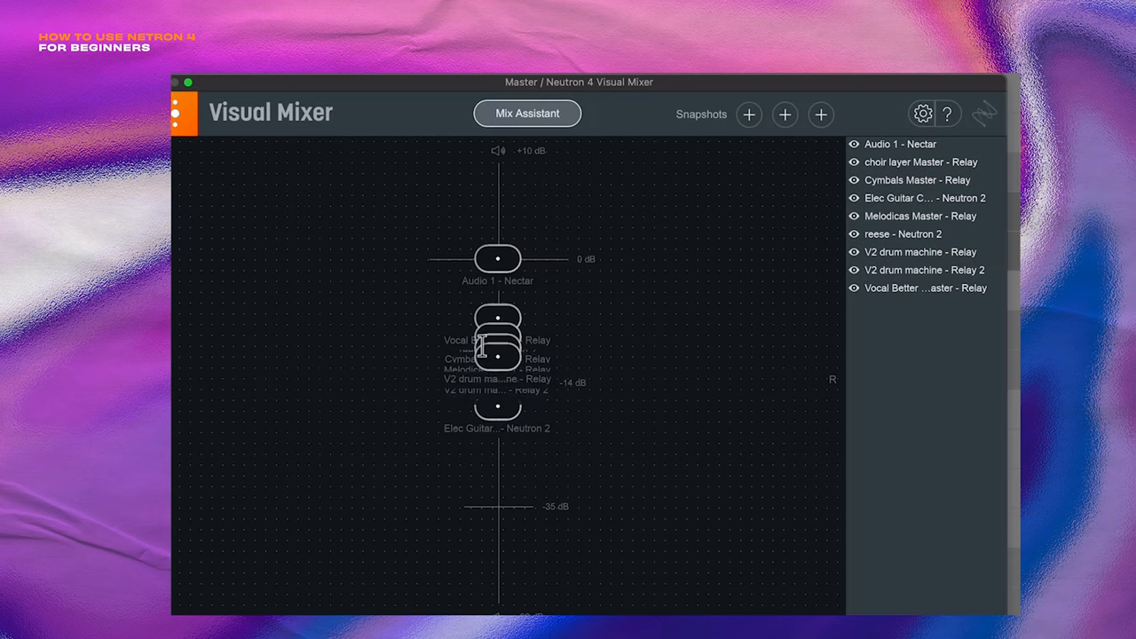
mouse_move(512, 286)
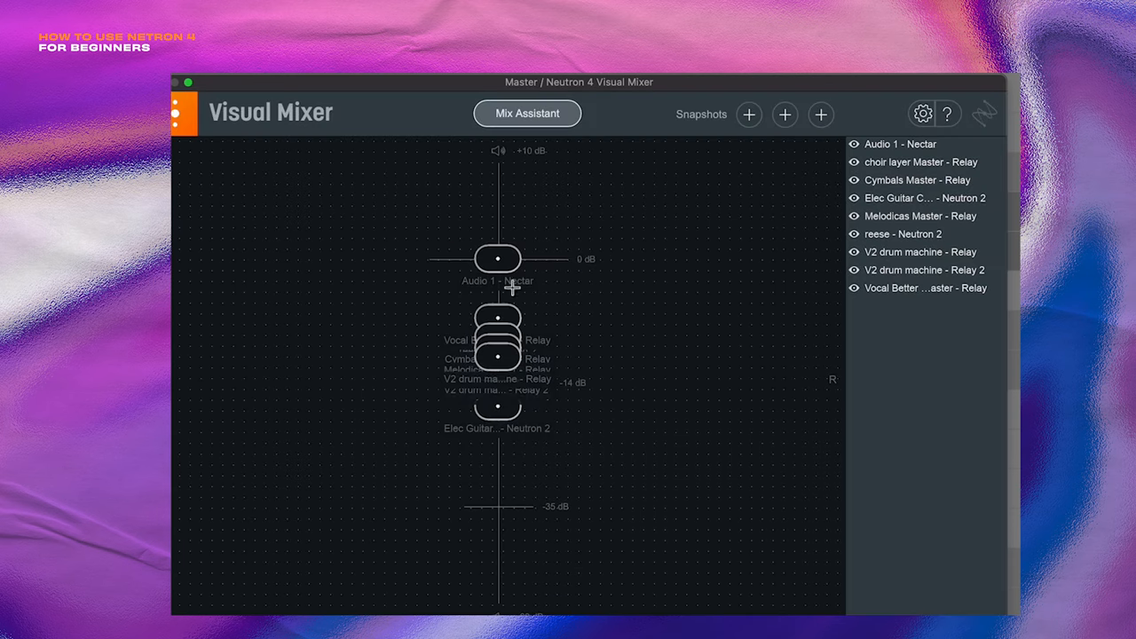
mouse_move(469, 291)
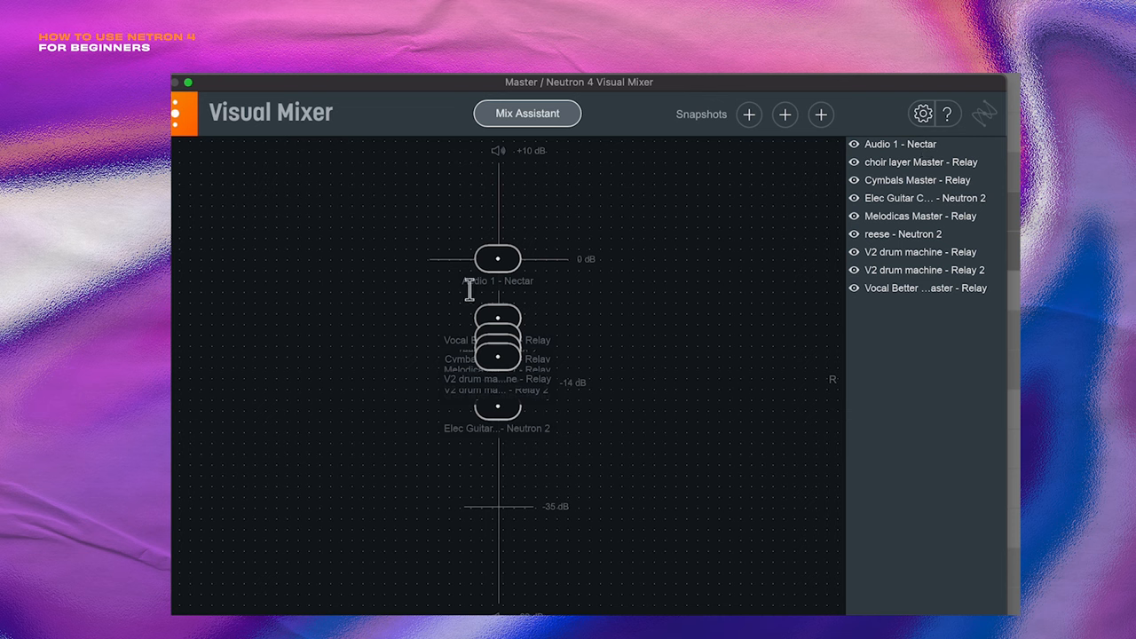
mouse_move(497, 352)
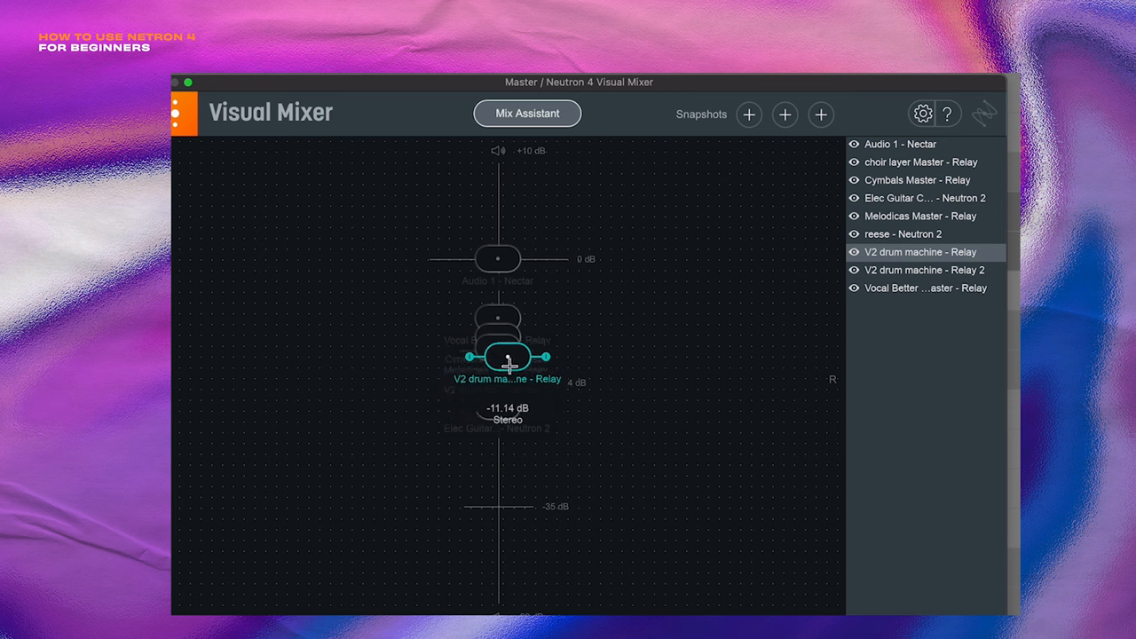
left_click_drag(509, 356, 498, 356)
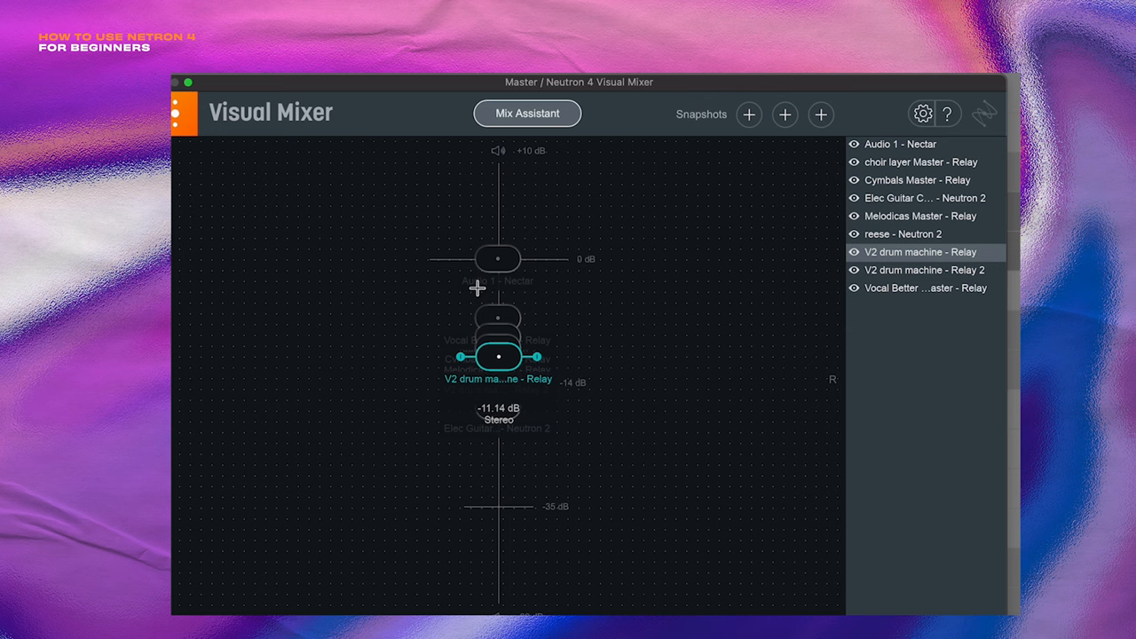
mouse_move(624, 97)
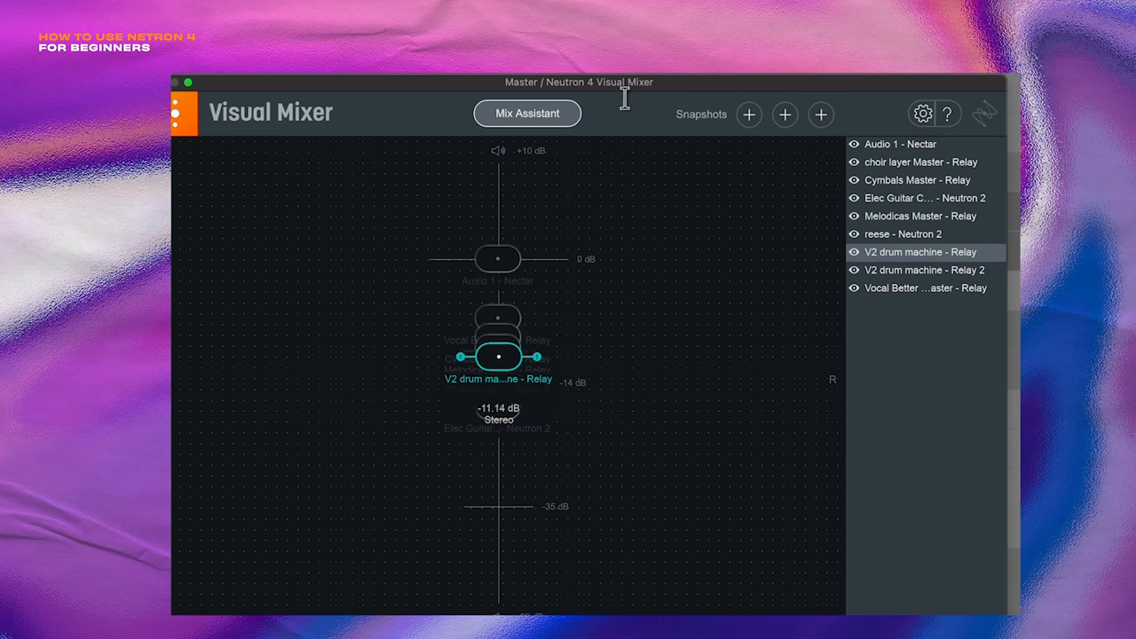